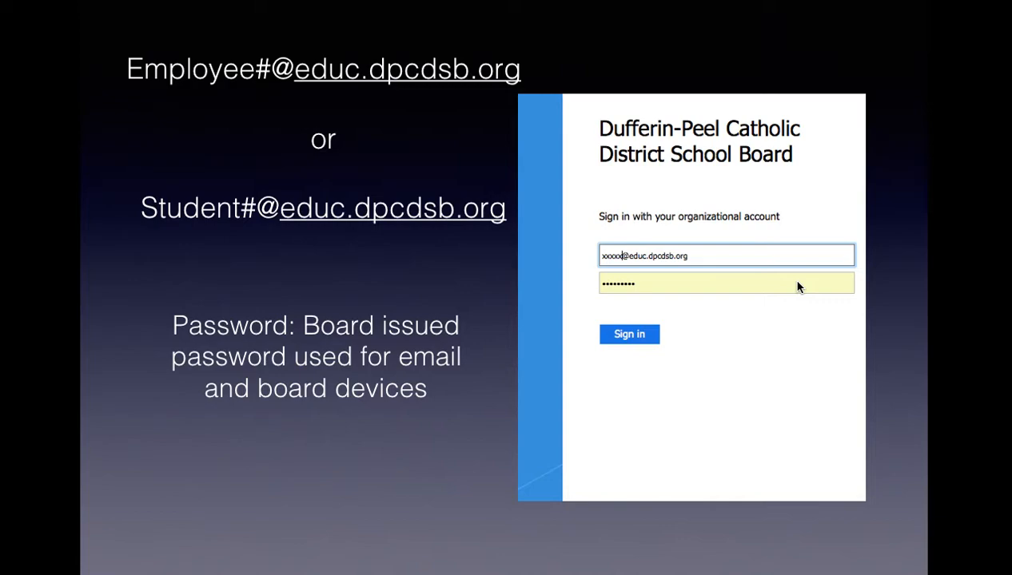
pyautogui.moveTo(291, 128)
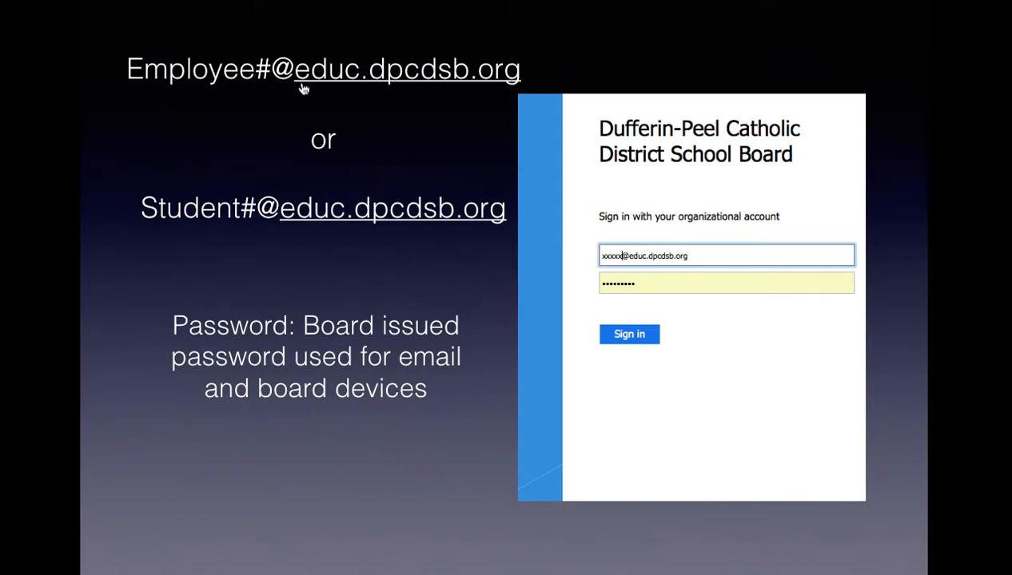
pyautogui.moveTo(487, 91)
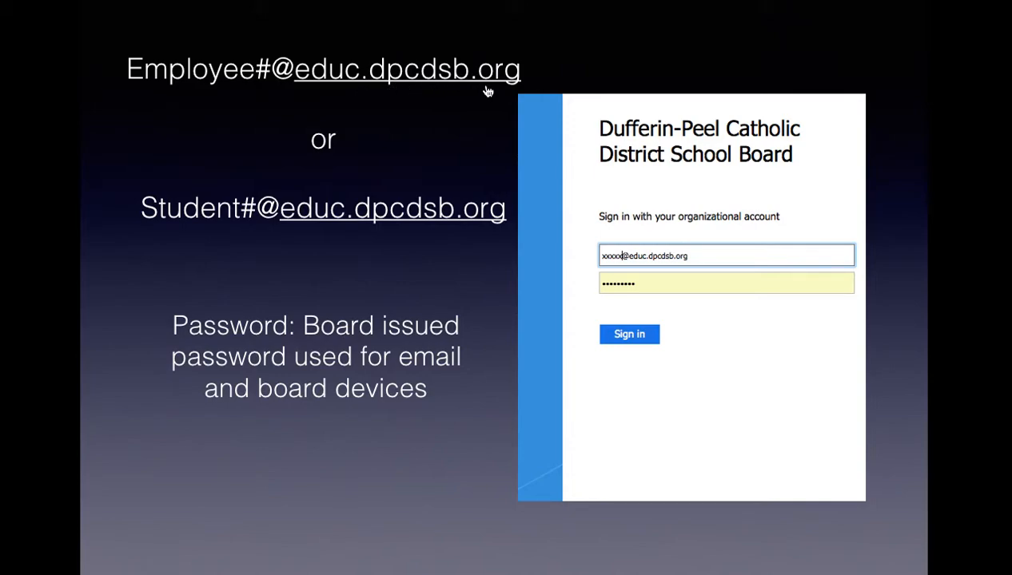
pyautogui.moveTo(137, 233)
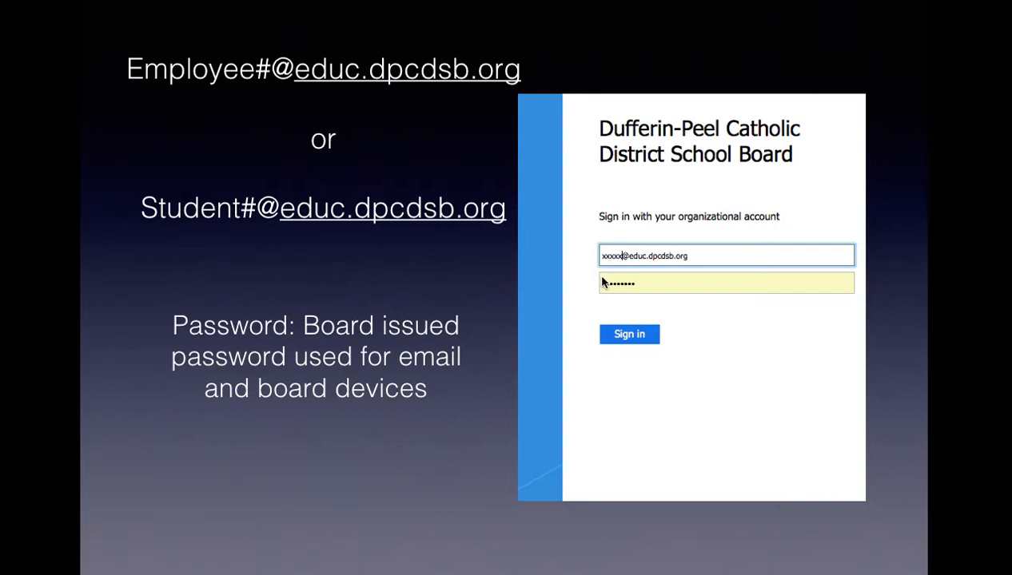
# Step: Start creating a new folder in Classroom Sample, then abandon it
pyautogui.write('•')
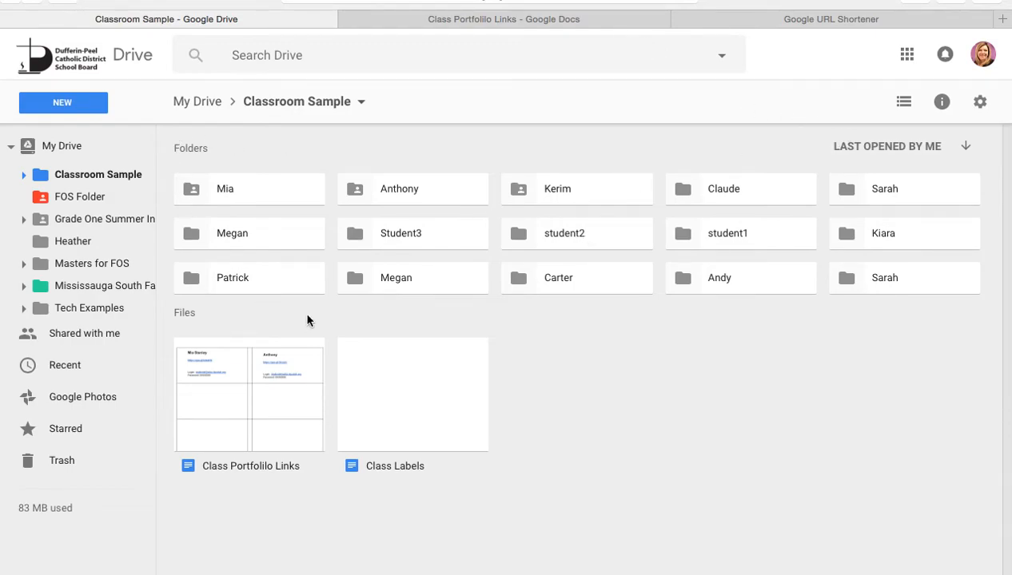
pyautogui.moveTo(505, 257)
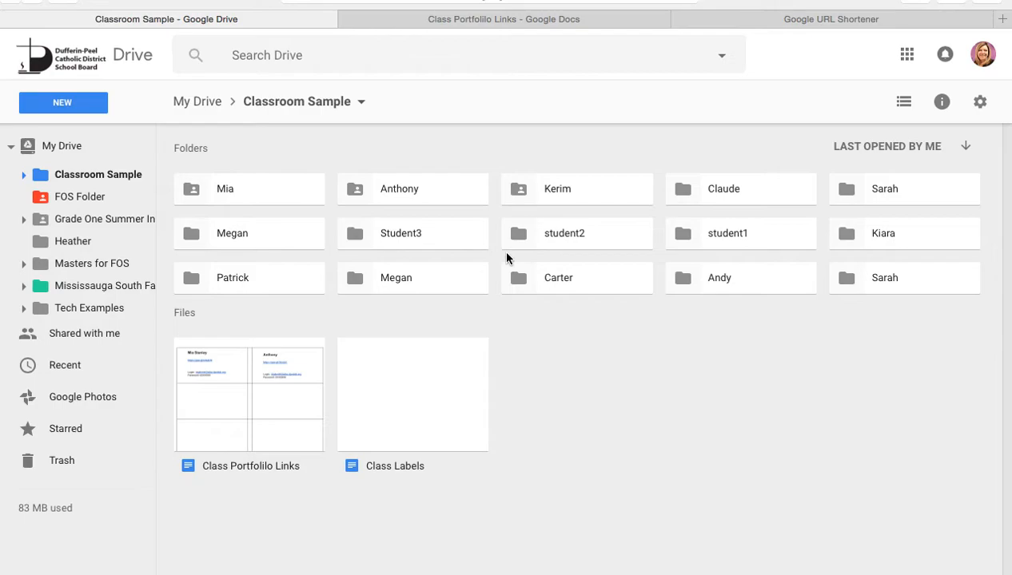
pyautogui.moveTo(259, 191)
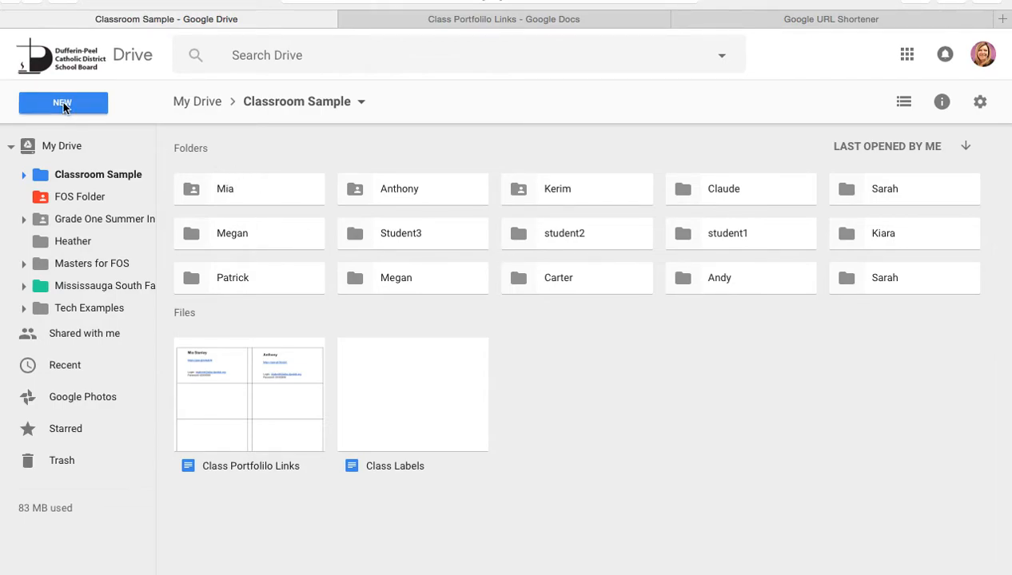
pyautogui.click(64, 102)
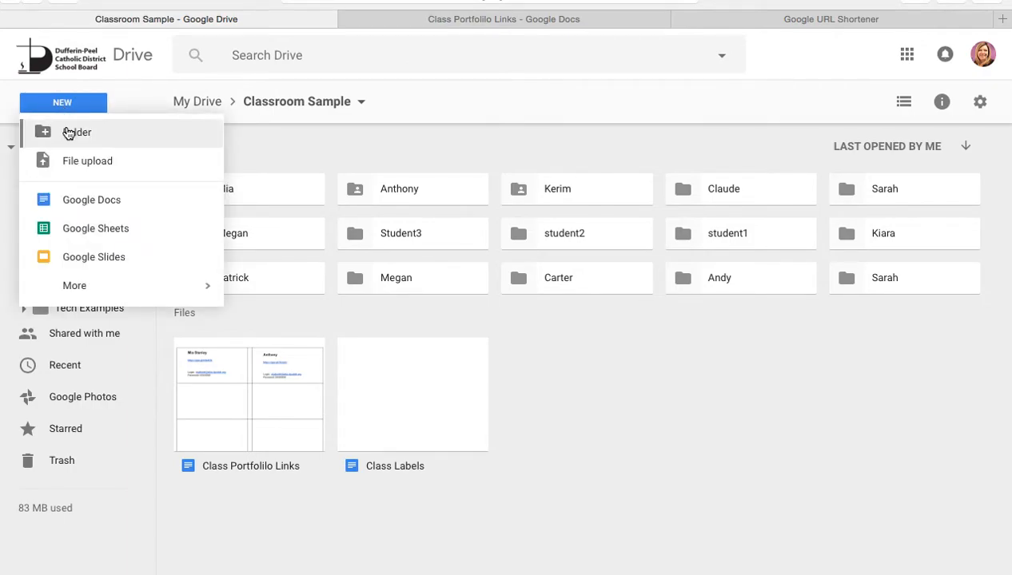
pyautogui.click(76, 132)
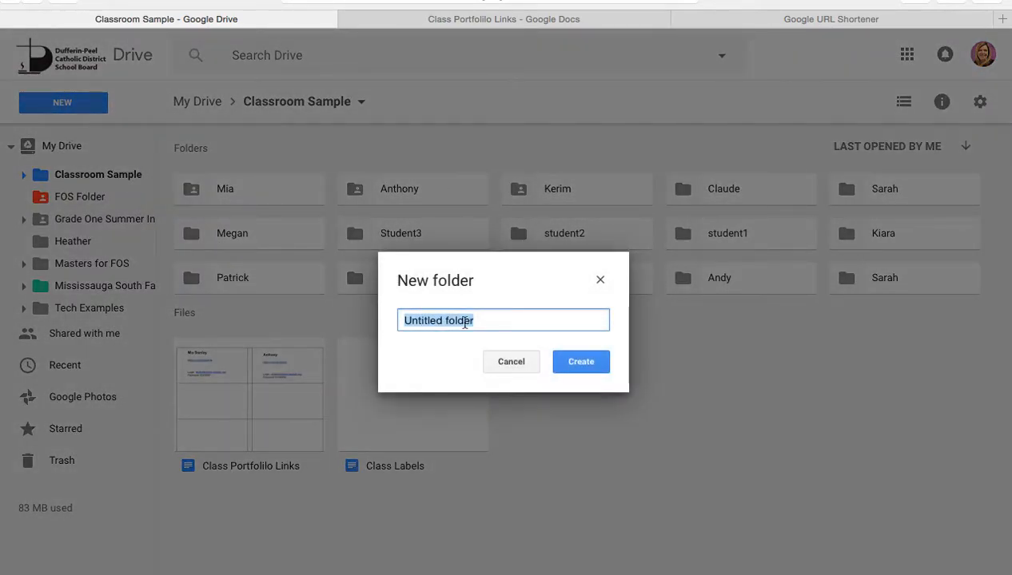
pyautogui.moveTo(511, 361)
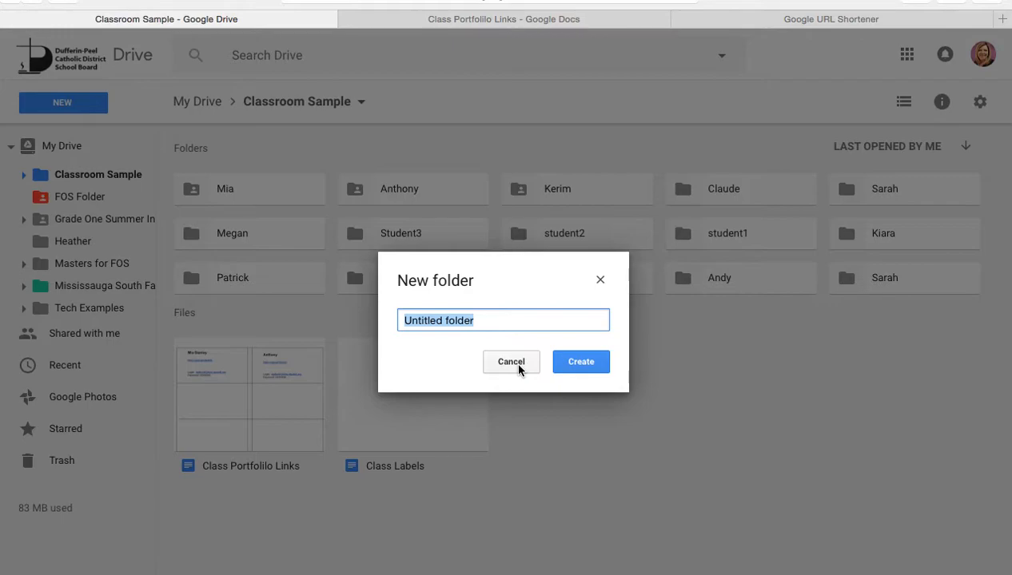
pyautogui.click(511, 361)
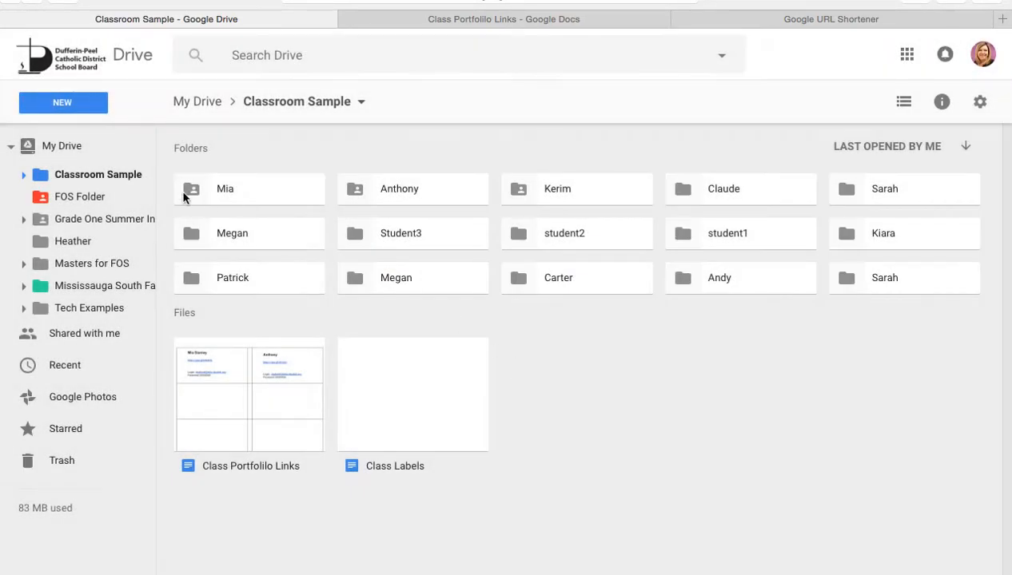
pyautogui.moveTo(301, 191)
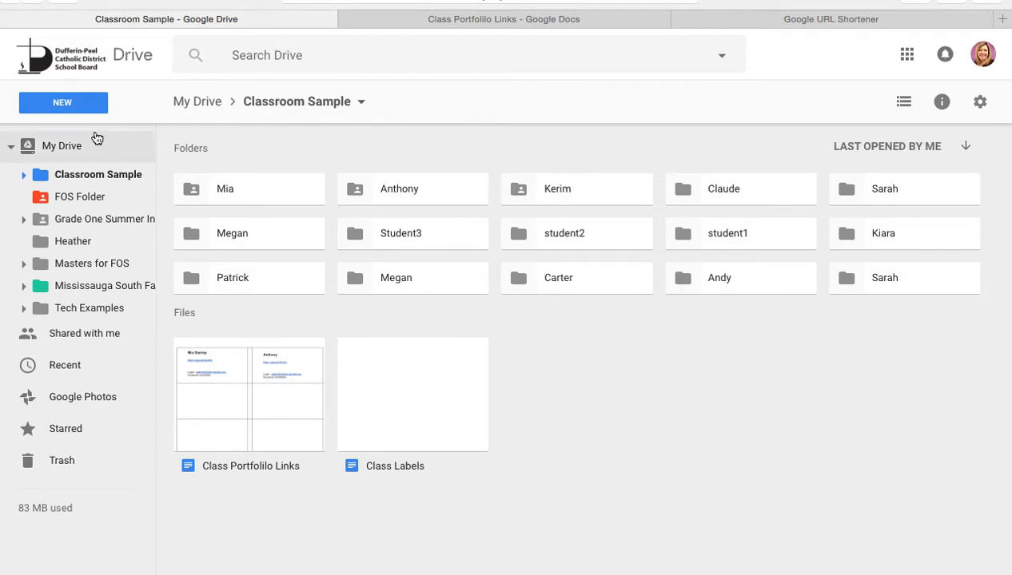
# Step: Bring up Drive's New item choices over the Classroom Sample folder
pyautogui.click(64, 102)
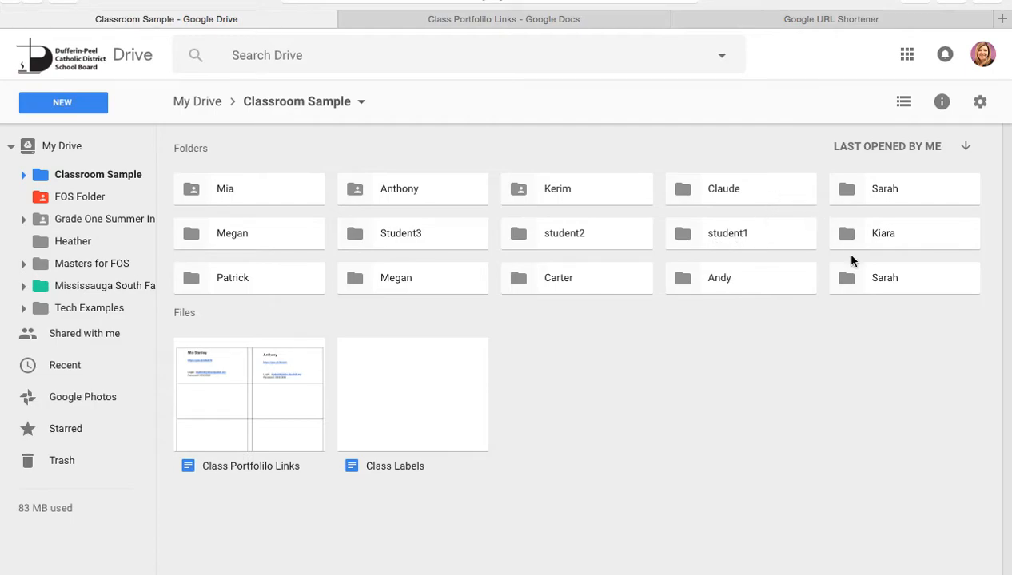
pyautogui.moveTo(610, 368)
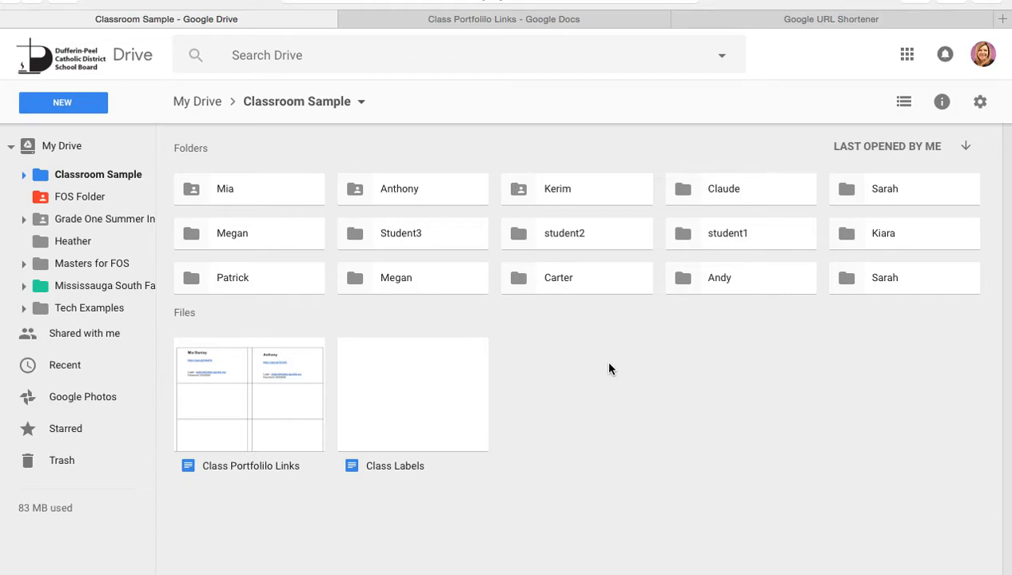
pyautogui.moveTo(349, 251)
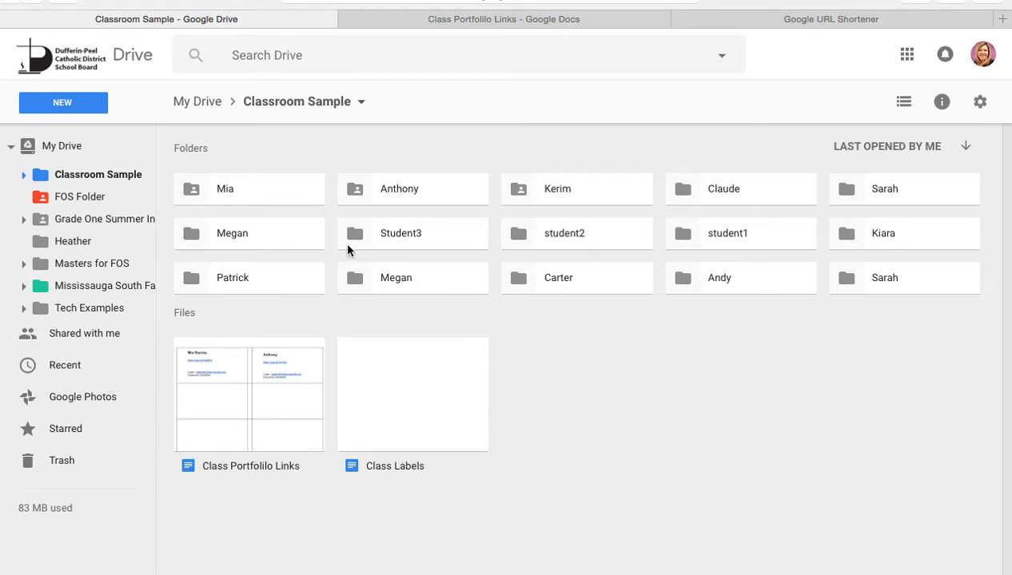
pyautogui.moveTo(607, 402)
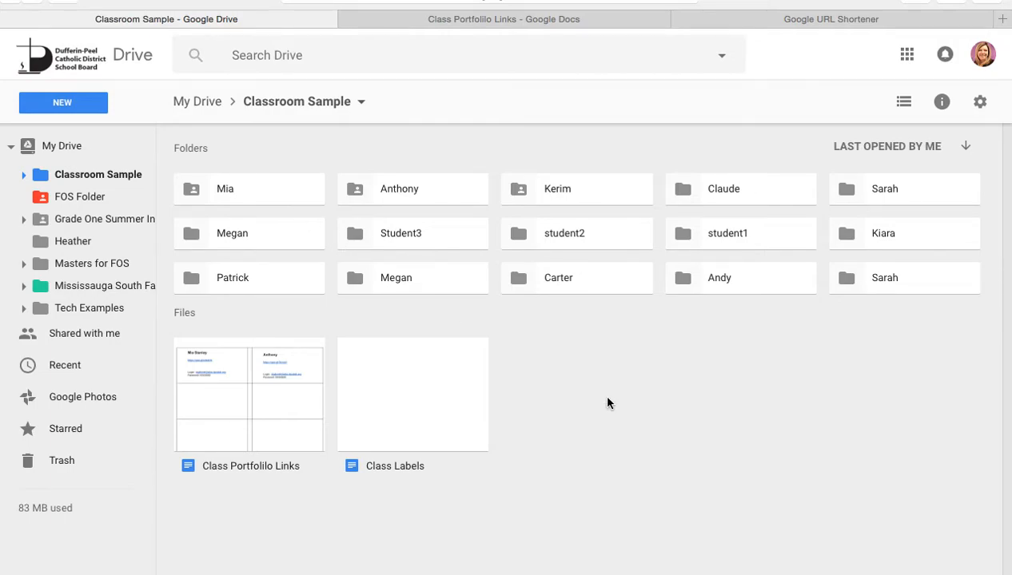
pyautogui.moveTo(262, 201)
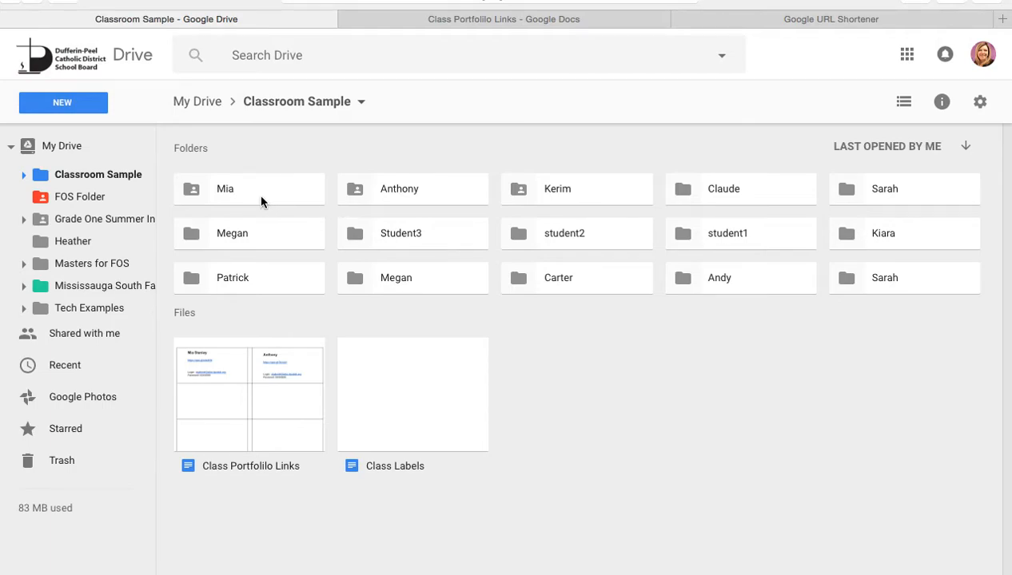
pyautogui.click(64, 103)
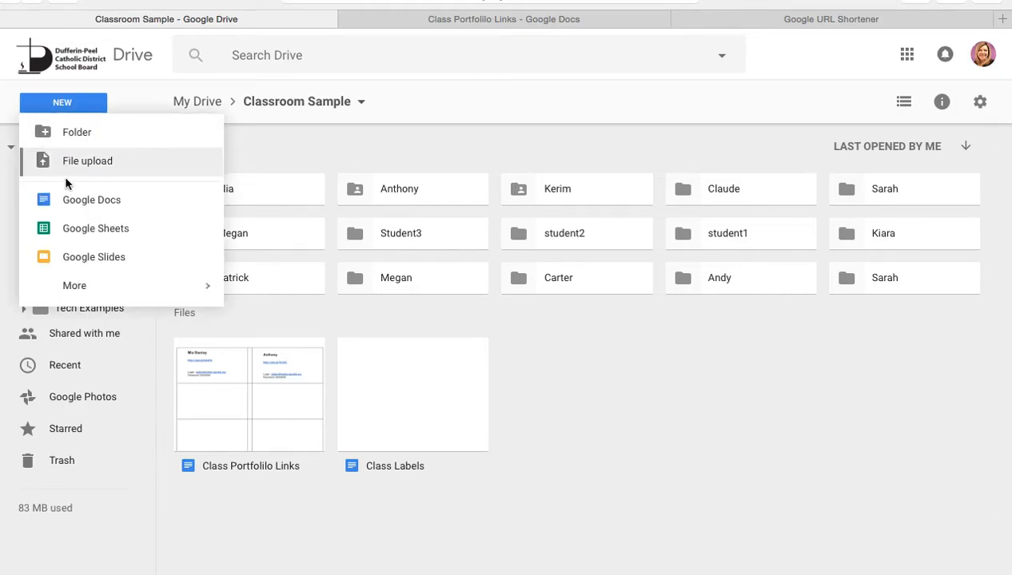
pyautogui.moveTo(283, 408)
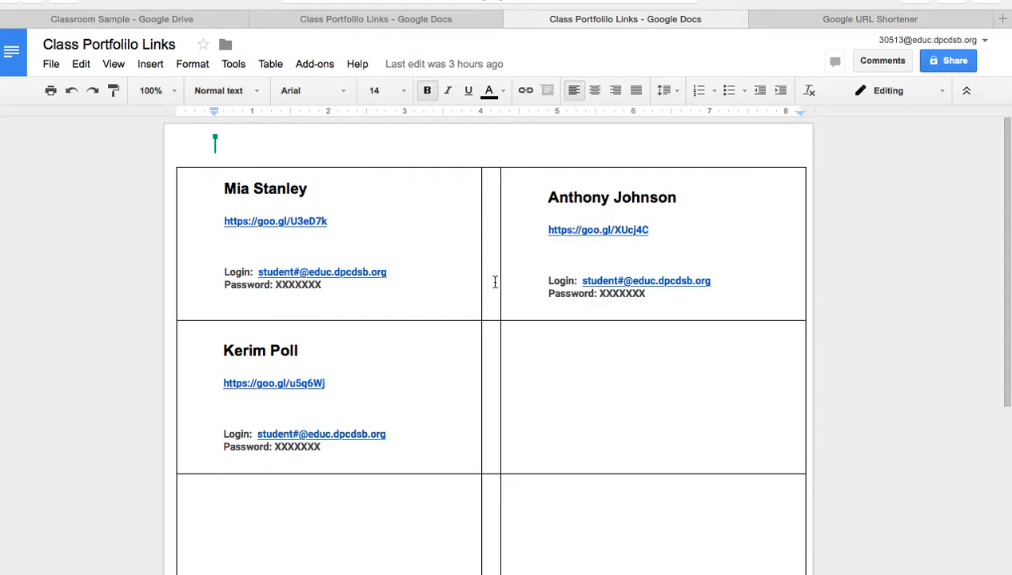
pyautogui.moveTo(513, 289)
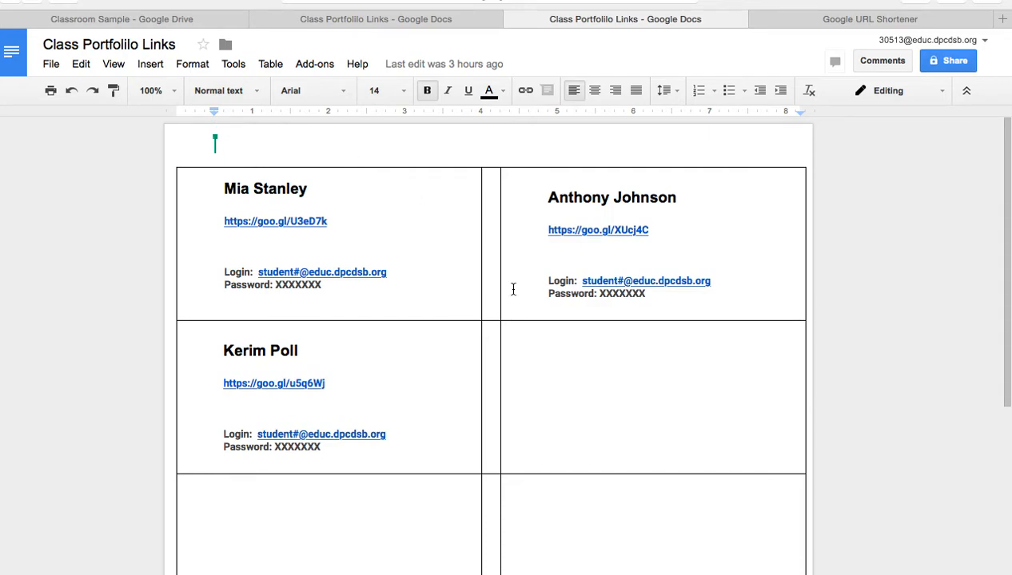
pyautogui.moveTo(529, 307)
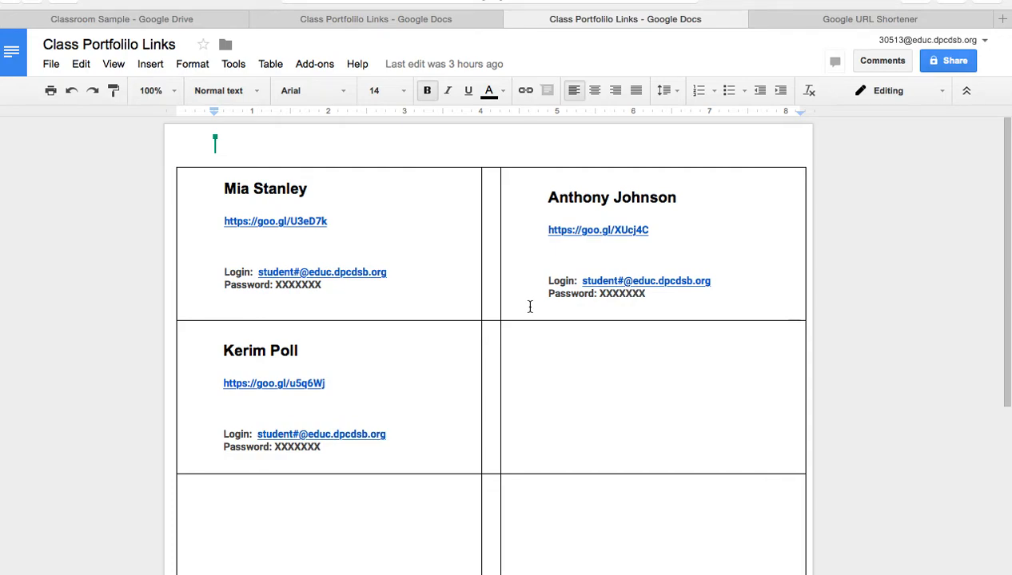
pyautogui.moveTo(323, 317)
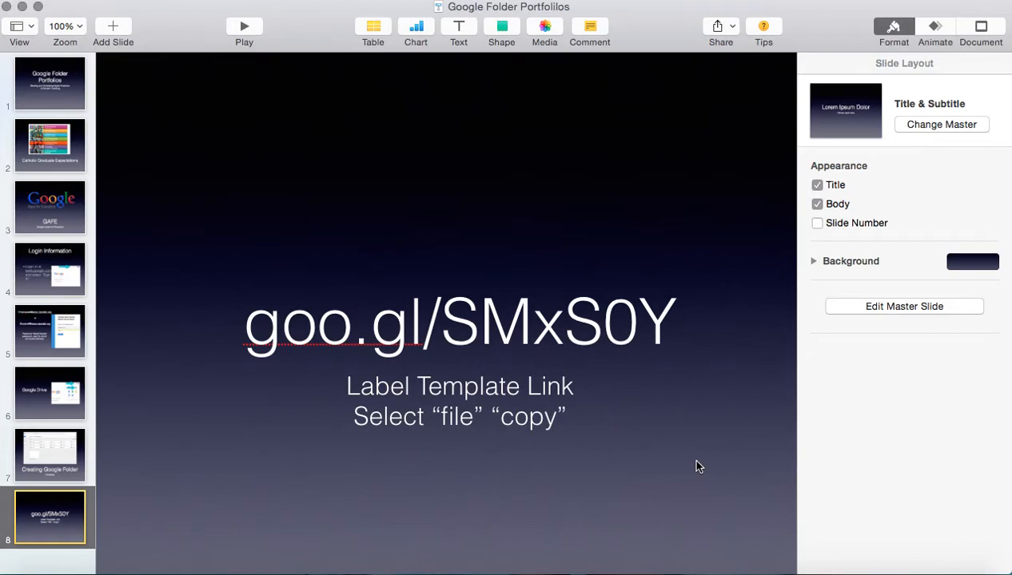
pyautogui.moveTo(381, 444)
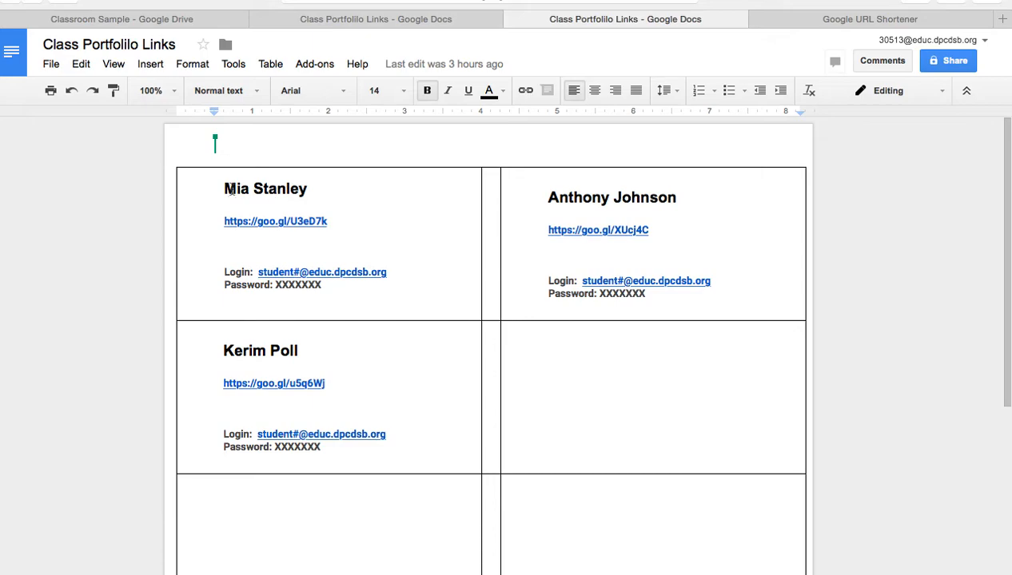
pyautogui.moveTo(585, 188)
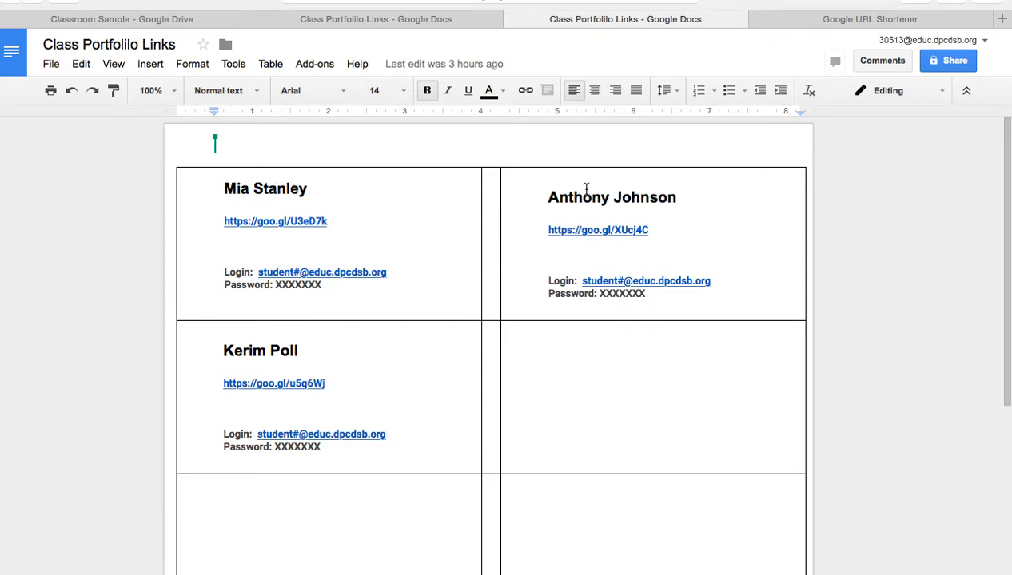
pyautogui.moveTo(339, 241)
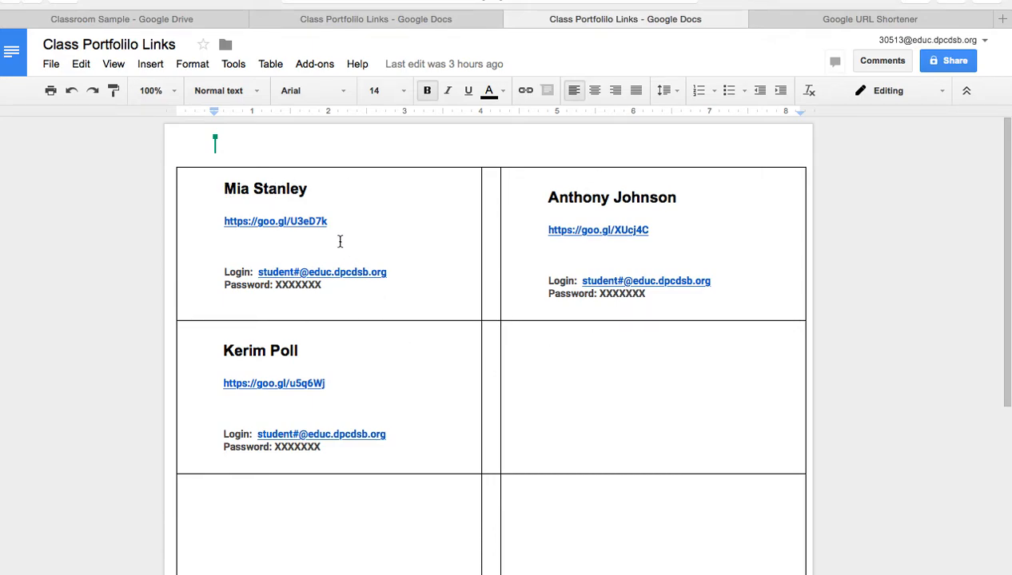
pyautogui.moveTo(296, 242)
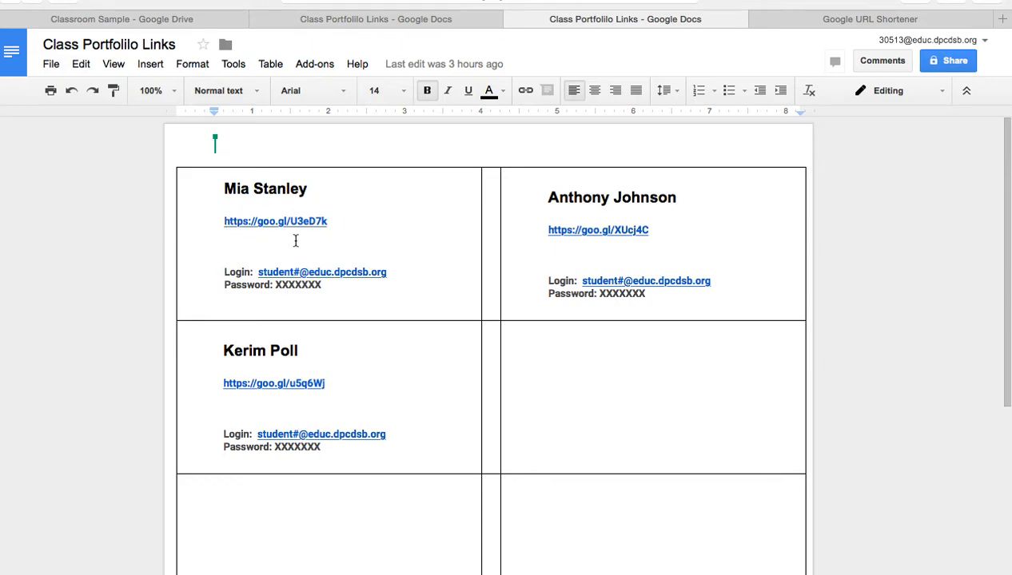
pyautogui.moveTo(599, 400)
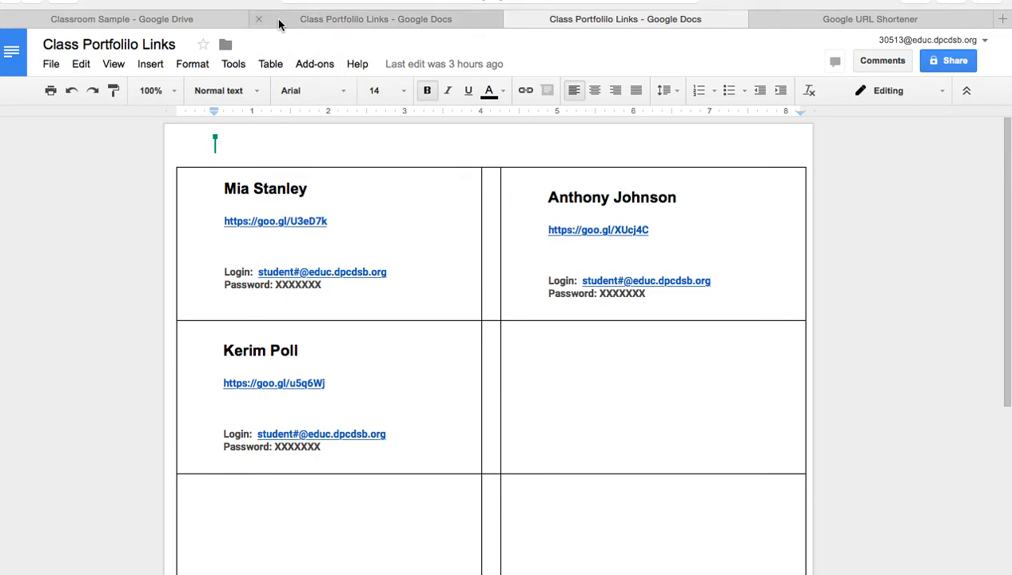
# Step: Return to Drive and look inside Mia's student folder with its Sample File
pyautogui.click(119, 19)
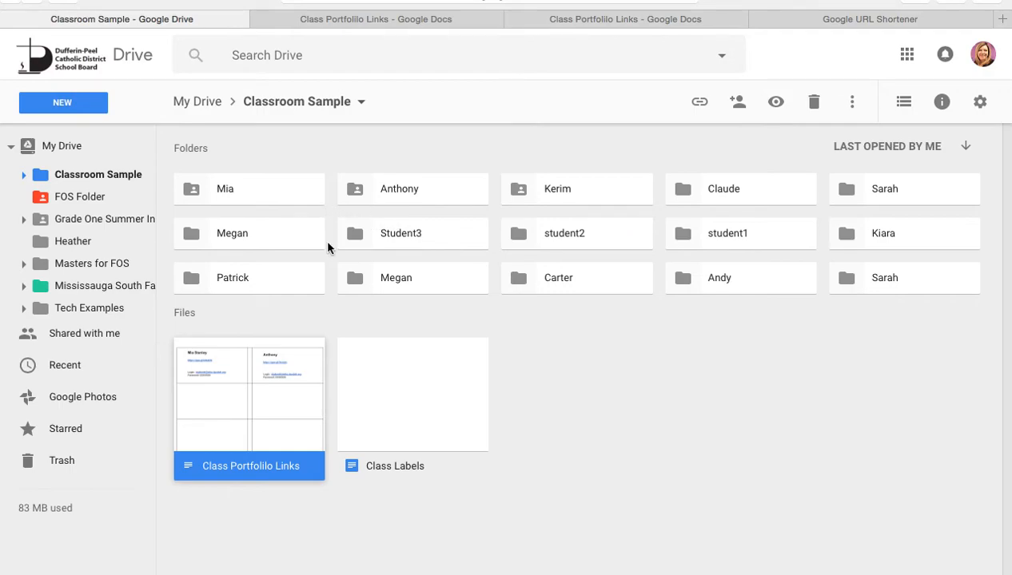
pyautogui.moveTo(278, 195)
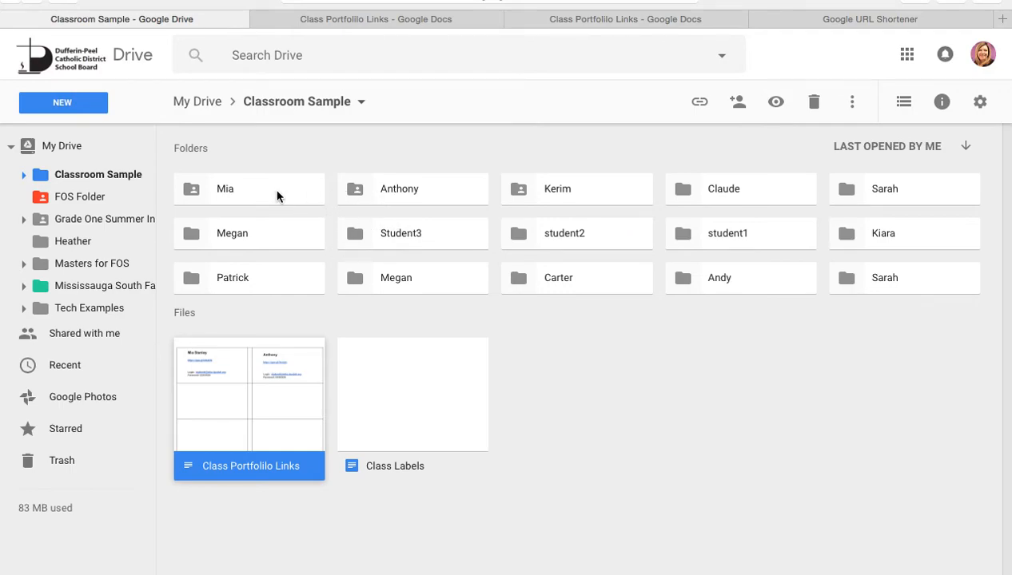
pyautogui.doubleClick(250, 189)
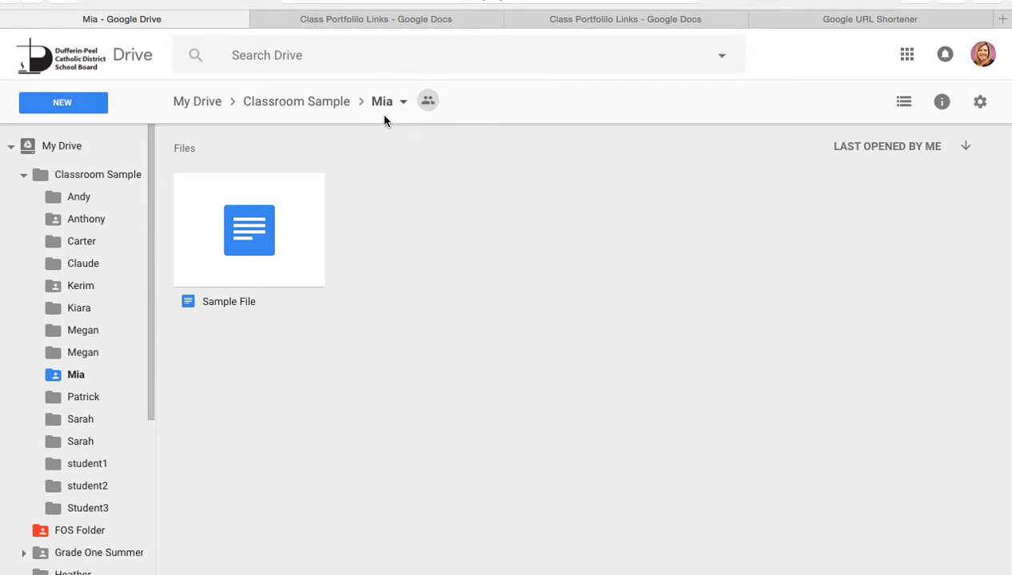
pyautogui.moveTo(568, 364)
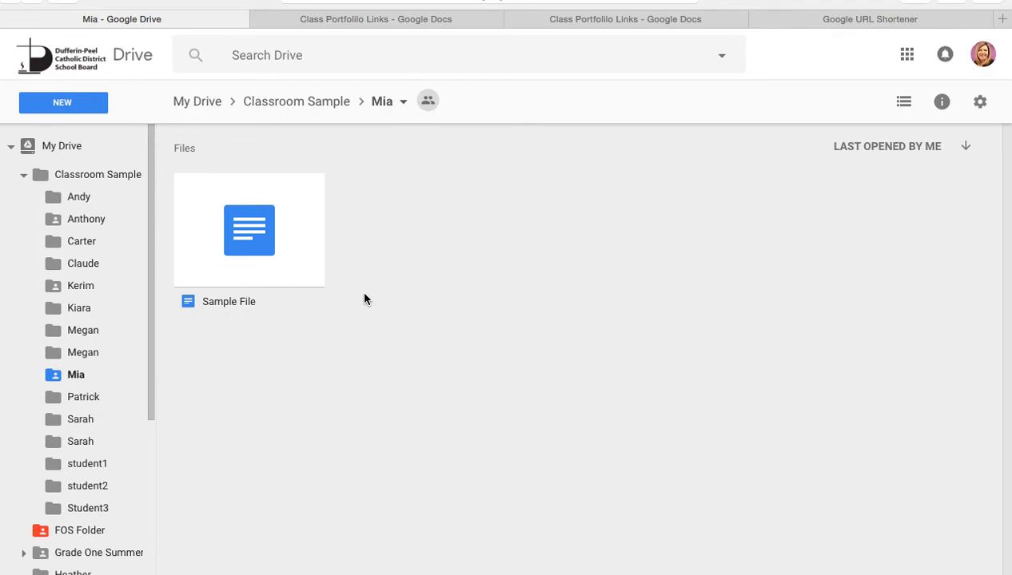
pyautogui.moveTo(345, 295)
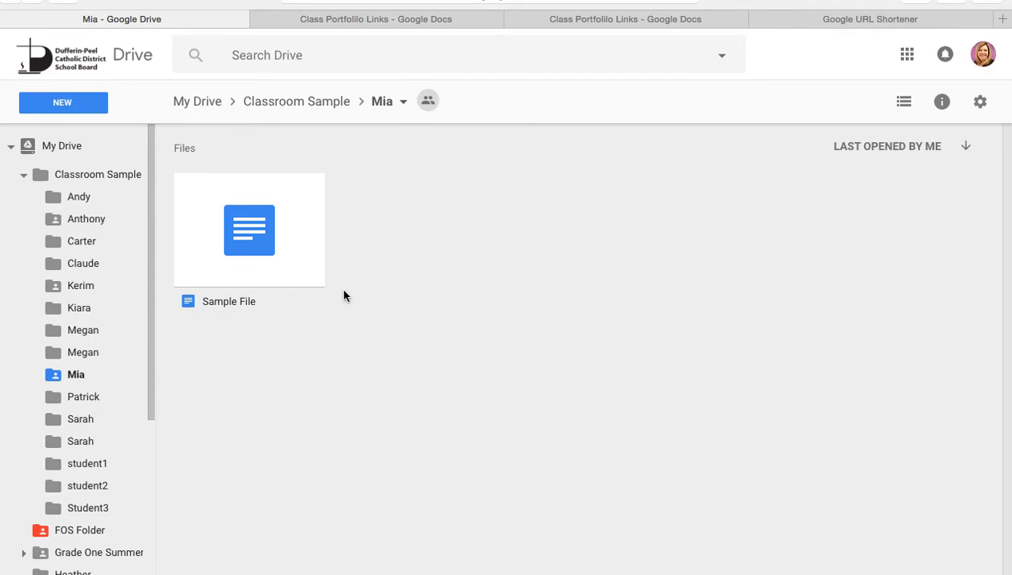
pyautogui.moveTo(381, 241)
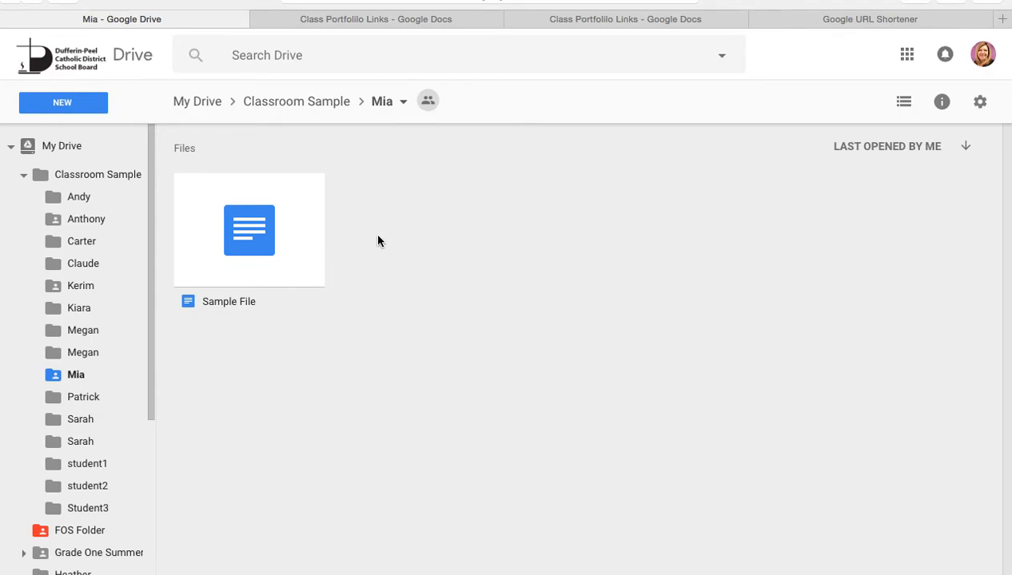
pyautogui.moveTo(294, 110)
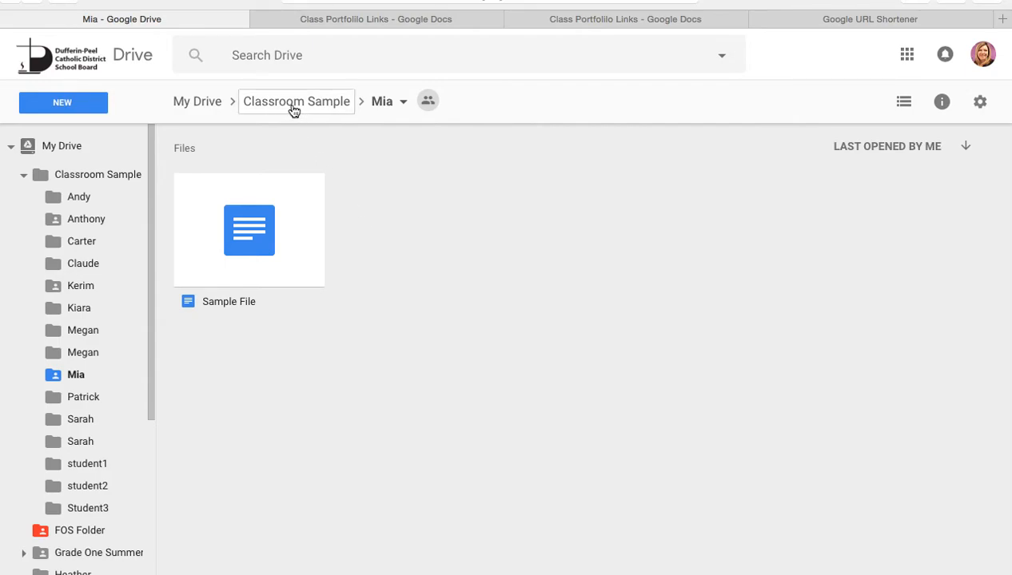
# Step: Glance at the label sheet, then go back up to the Classroom Sample folder
pyautogui.click(375, 19)
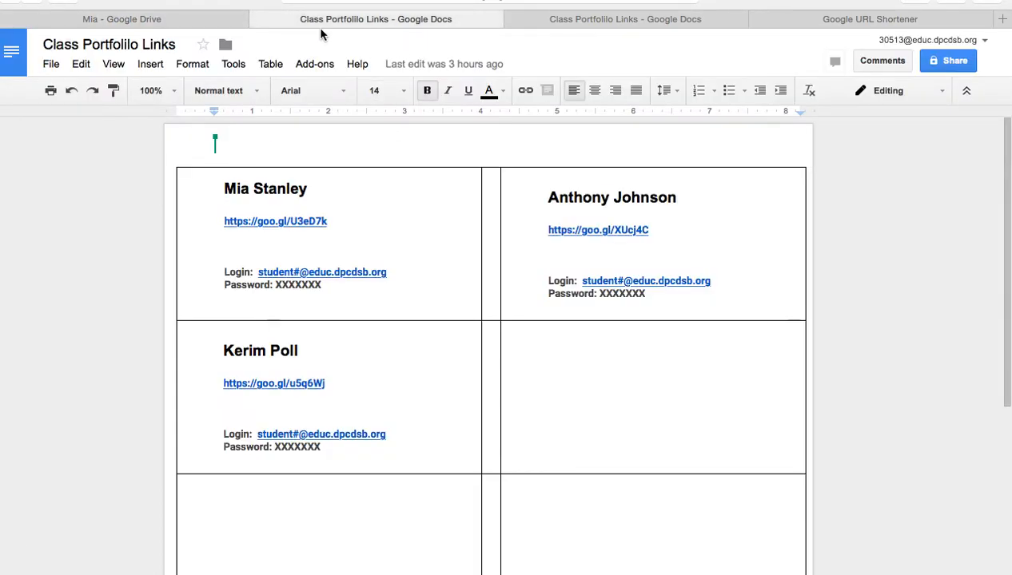
pyautogui.click(121, 19)
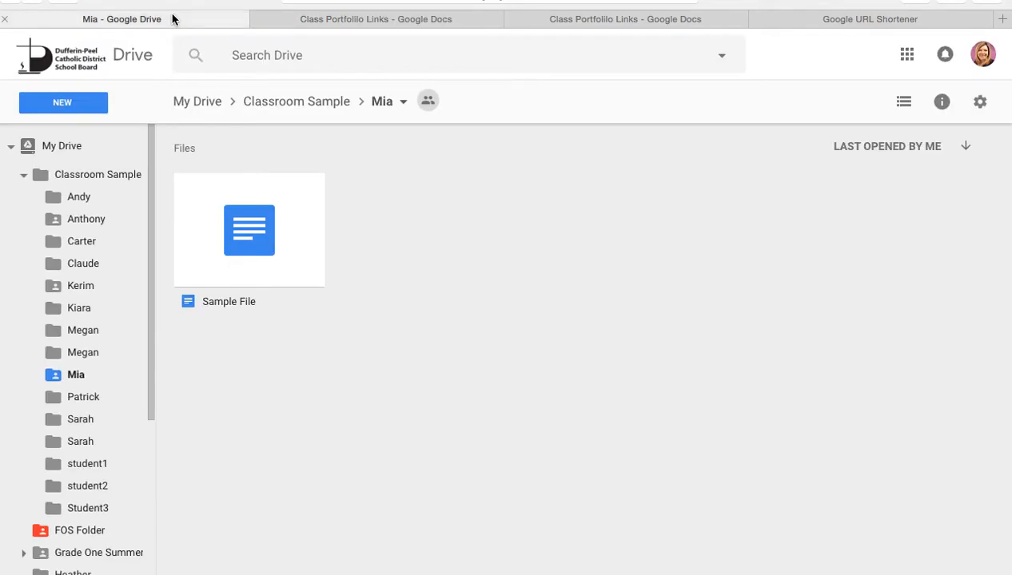
pyautogui.click(297, 101)
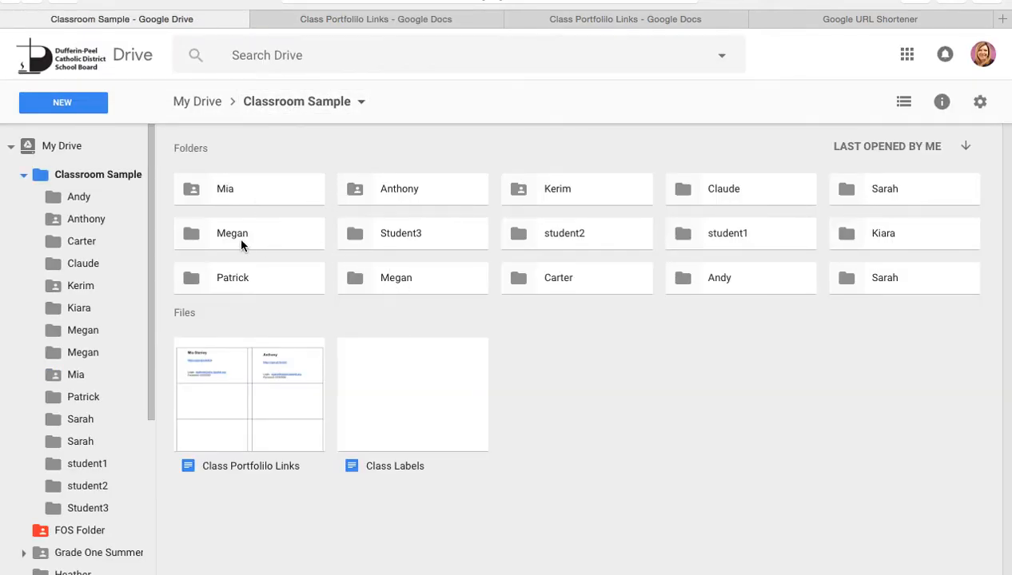
pyautogui.moveTo(198, 204)
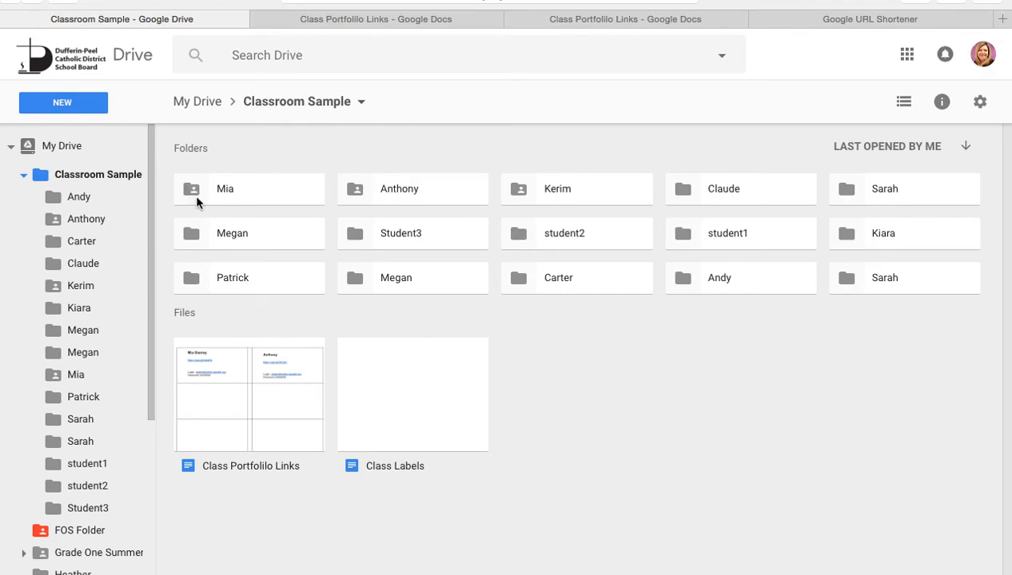
pyautogui.moveTo(515, 198)
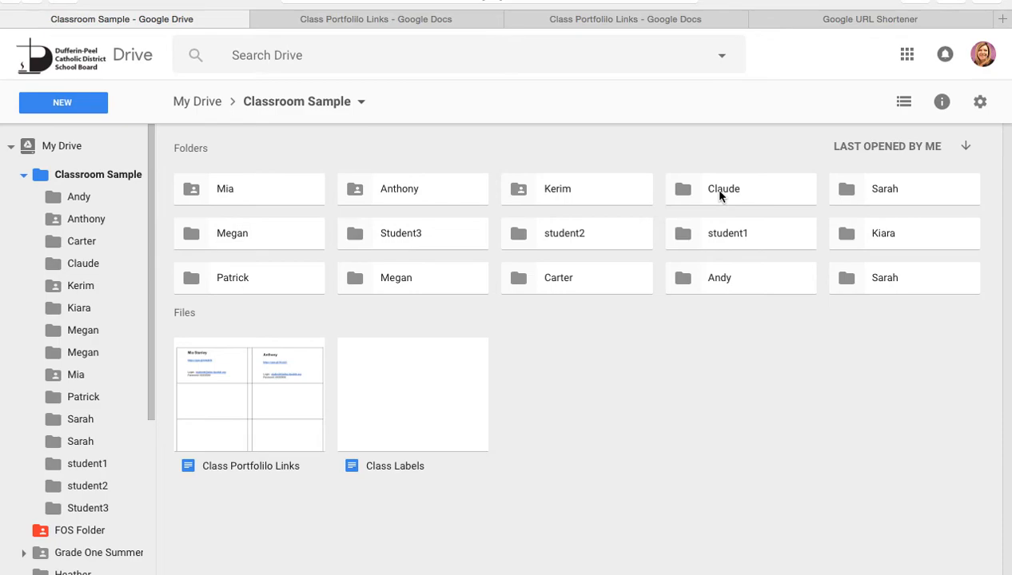
# Step: Get a shareable link for the Claude folder and turn link sharing on
pyautogui.rightClick(722, 188)
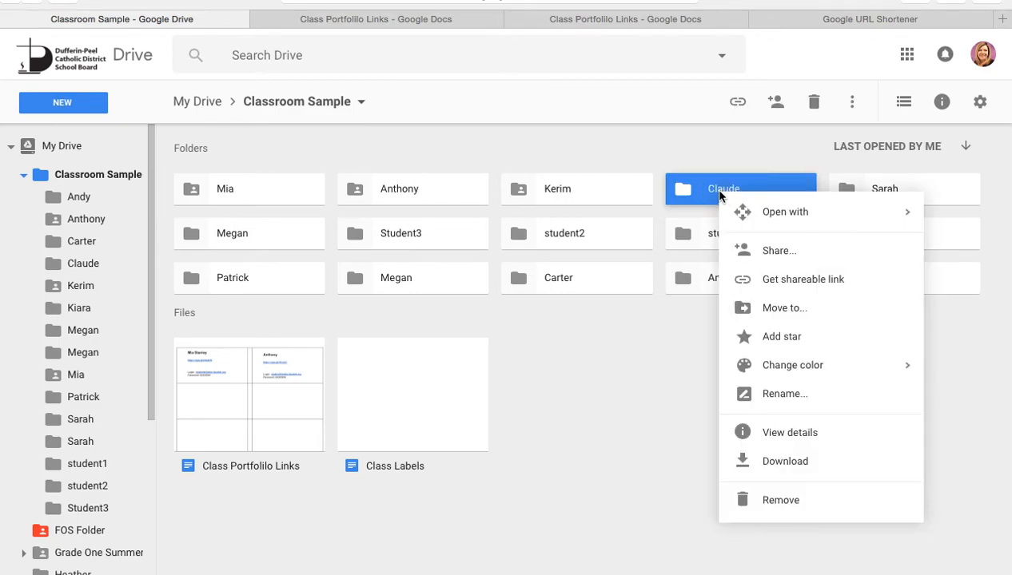
pyautogui.moveTo(803, 278)
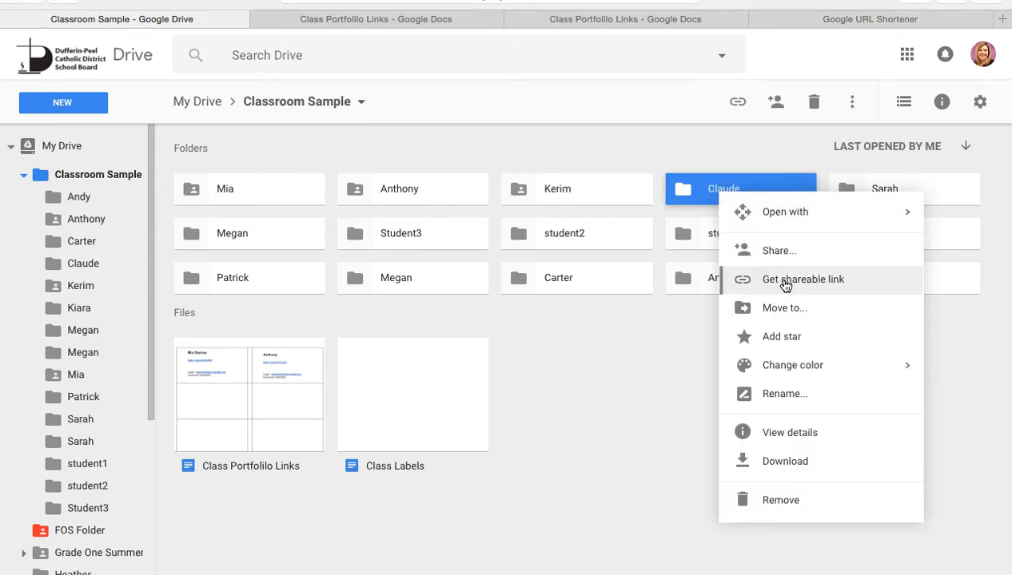
pyautogui.click(802, 278)
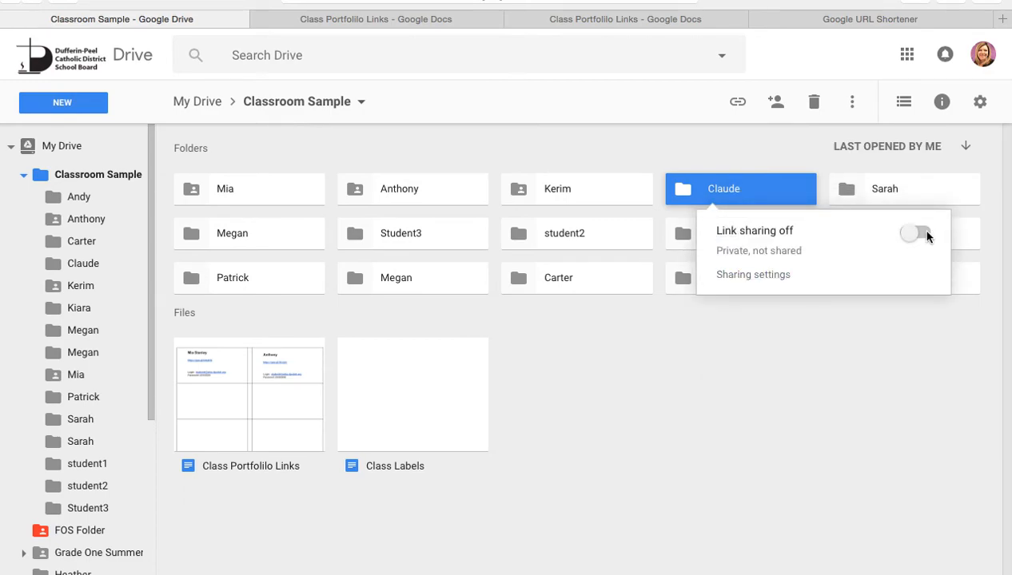
pyautogui.click(914, 234)
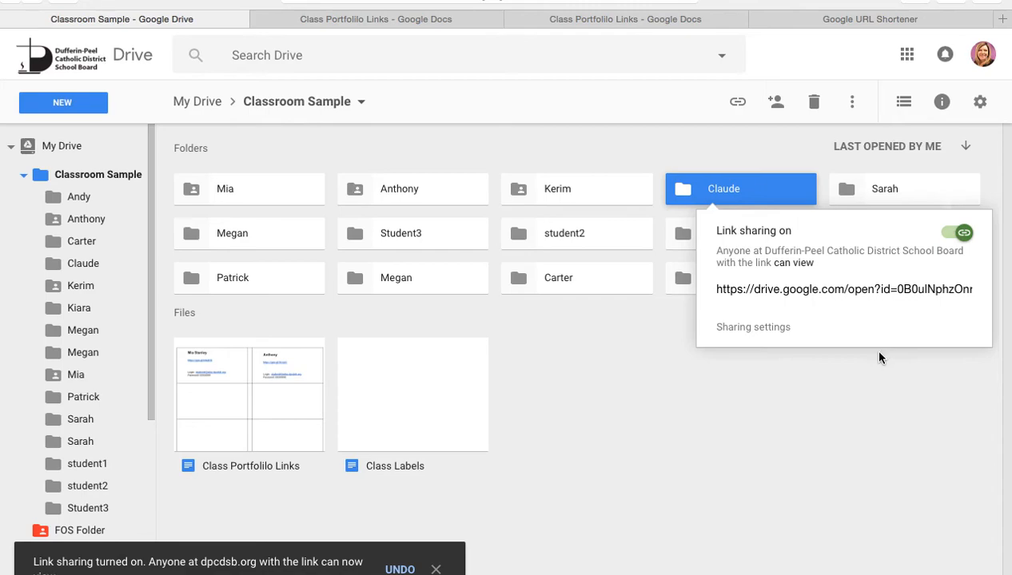
pyautogui.moveTo(784, 289)
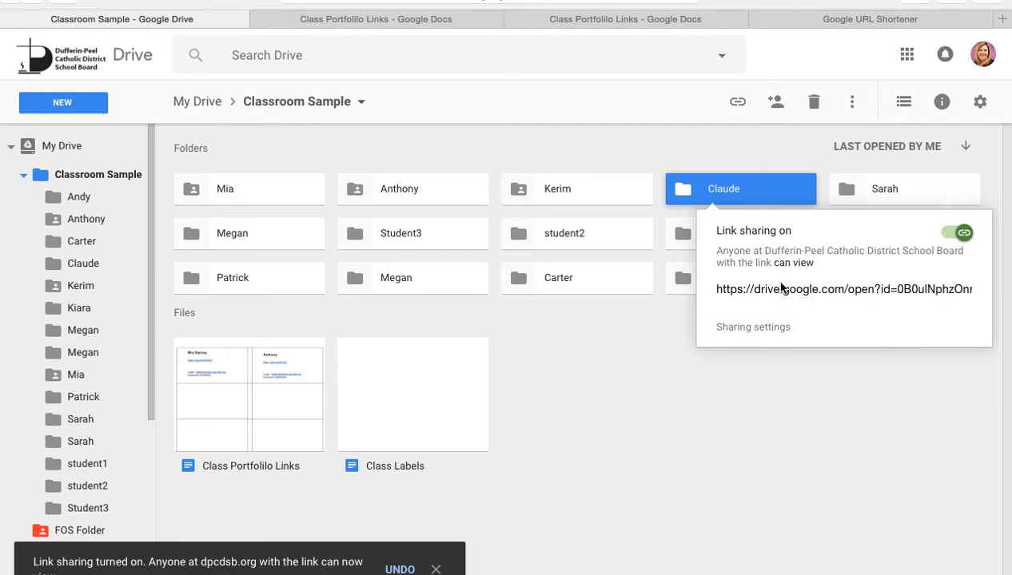
pyautogui.moveTo(812, 294)
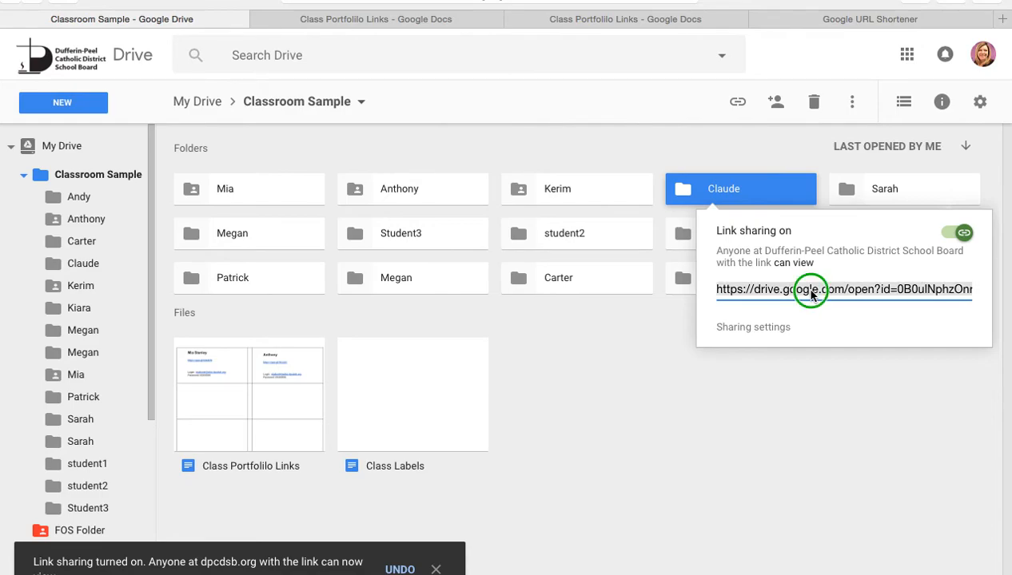
pyautogui.moveTo(761, 326)
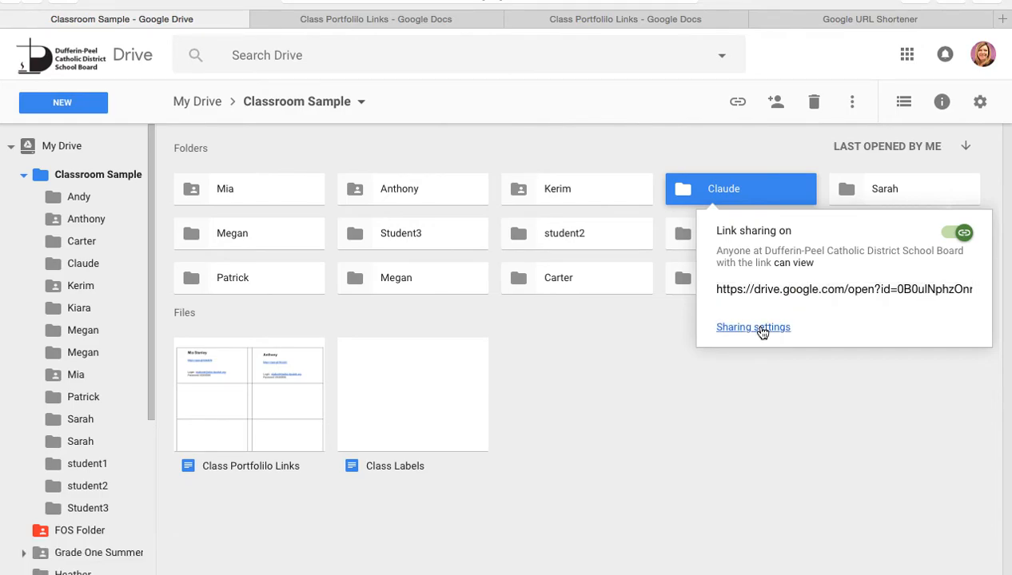
# Step: Copy Claude's full folder link from the sharing settings and close them
pyautogui.click(753, 326)
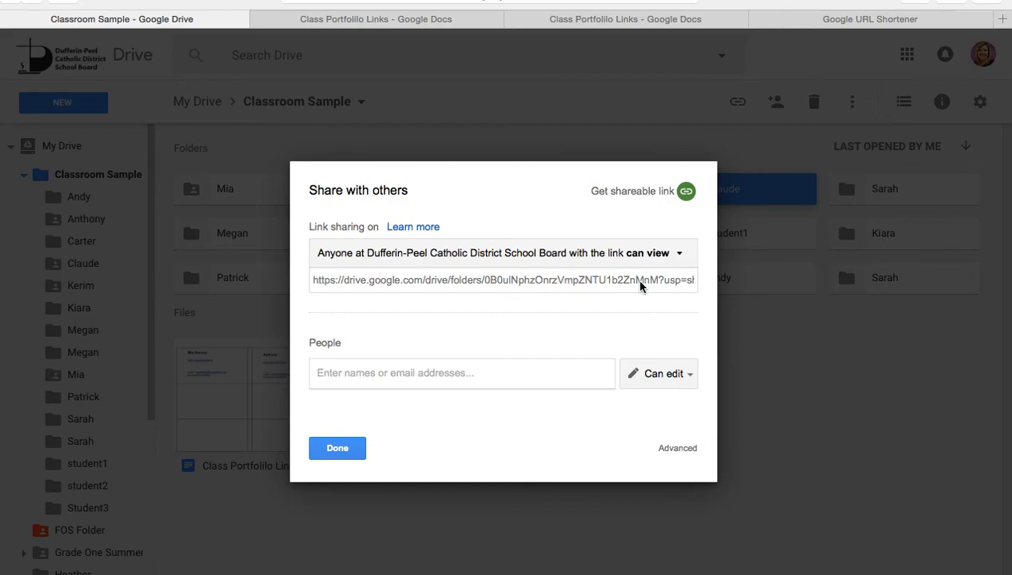
pyautogui.rightClick(502, 279)
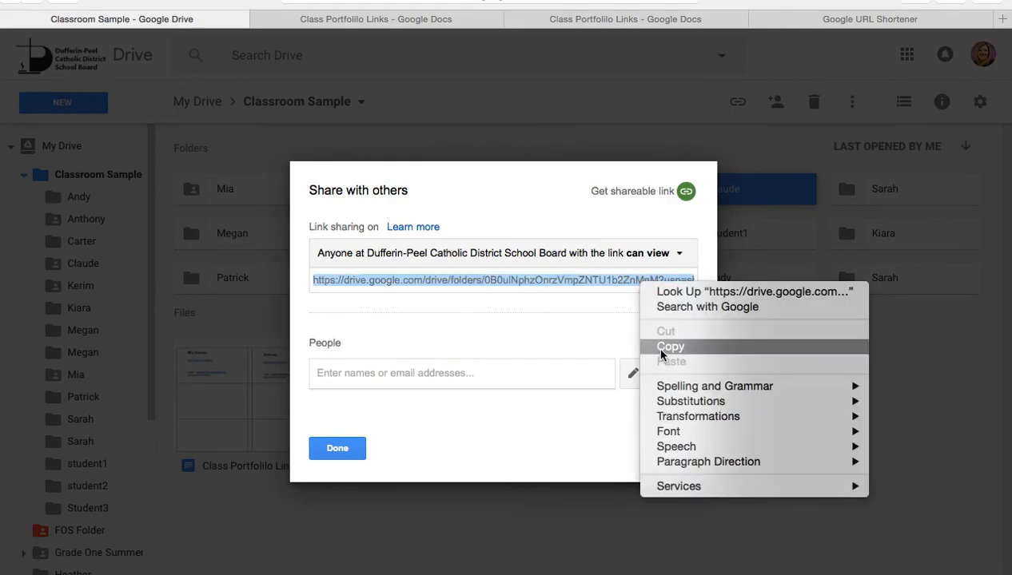
pyautogui.click(670, 345)
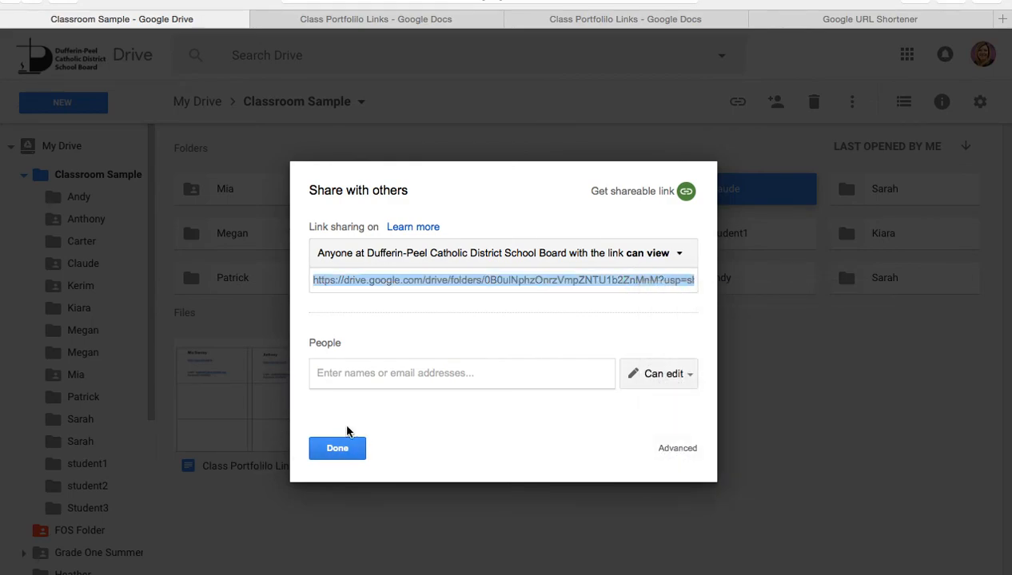
pyautogui.click(336, 447)
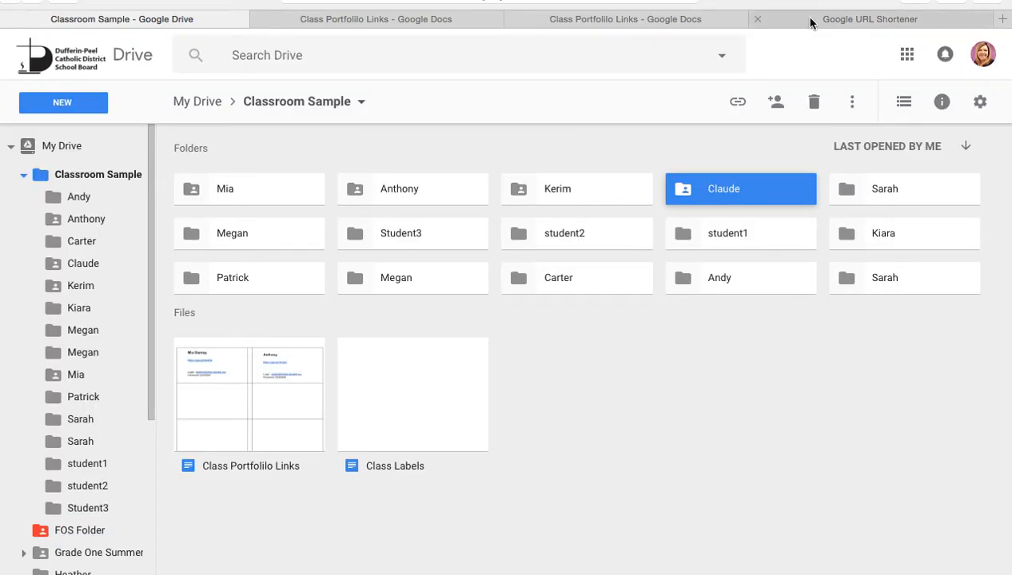
# Step: Paste Claude's folder link into the URL Shortener and shorten it to goo.gl/39yOfB
pyautogui.click(869, 19)
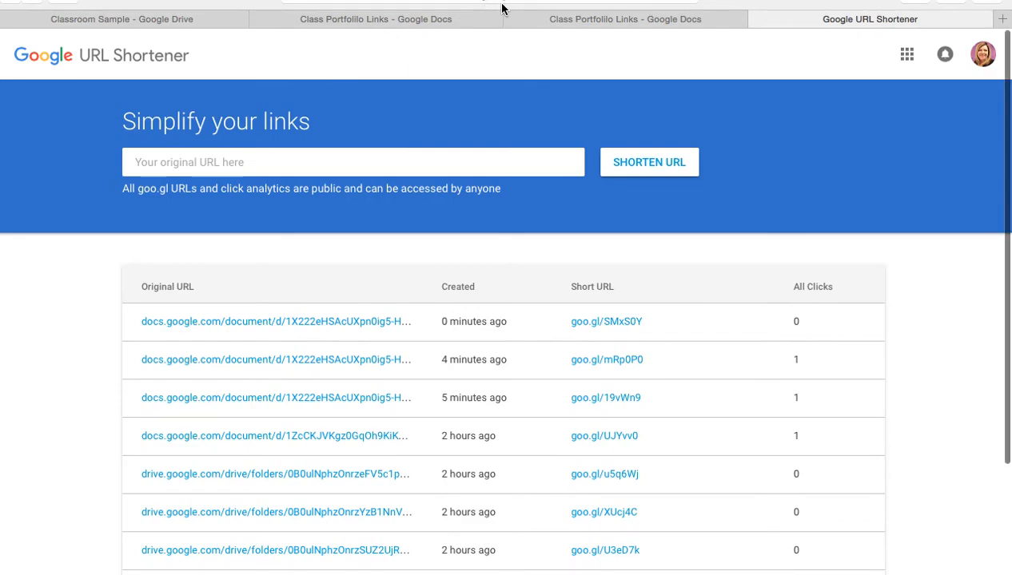
pyautogui.moveTo(73, 77)
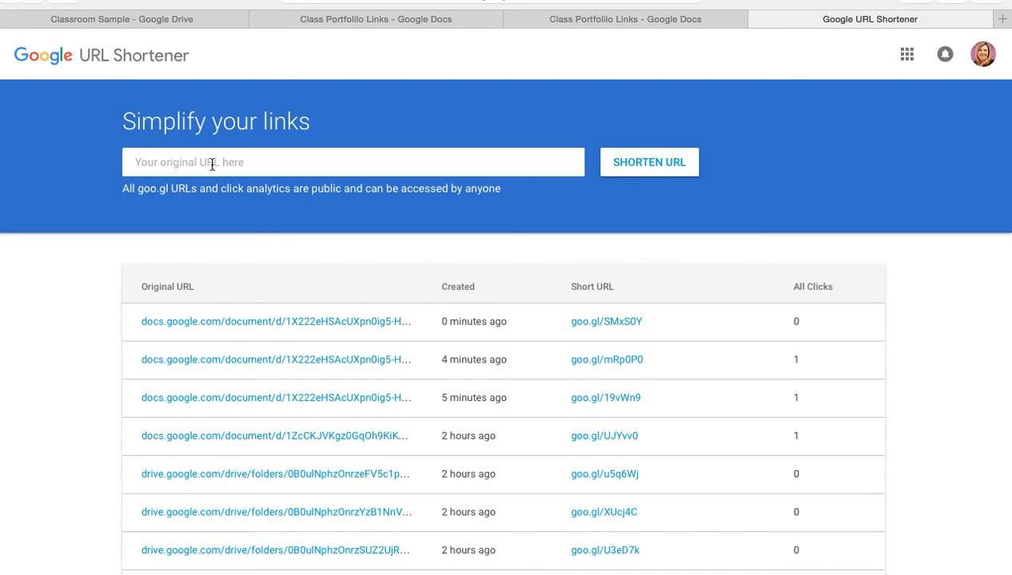
pyautogui.rightClick(211, 163)
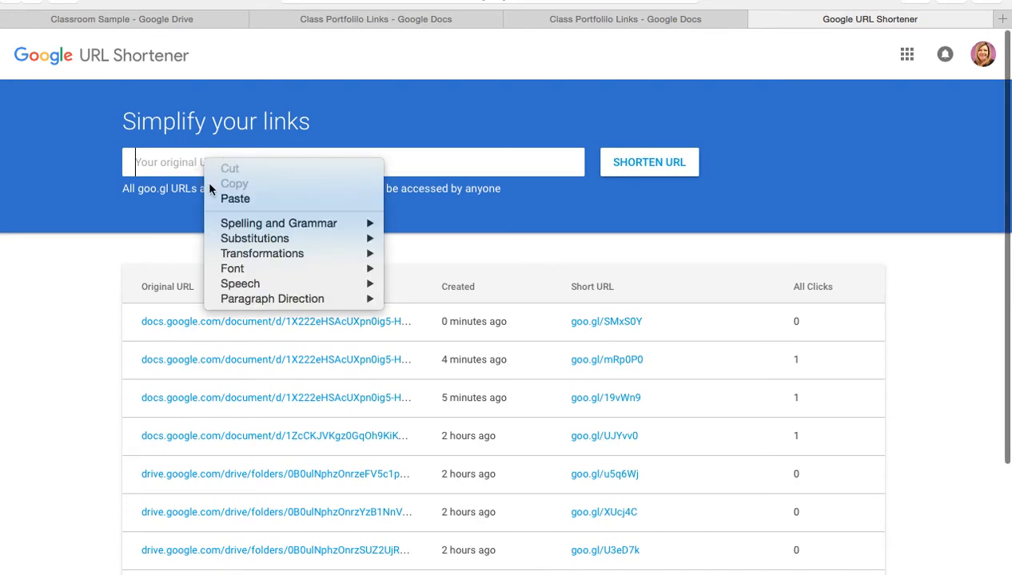
pyautogui.click(235, 199)
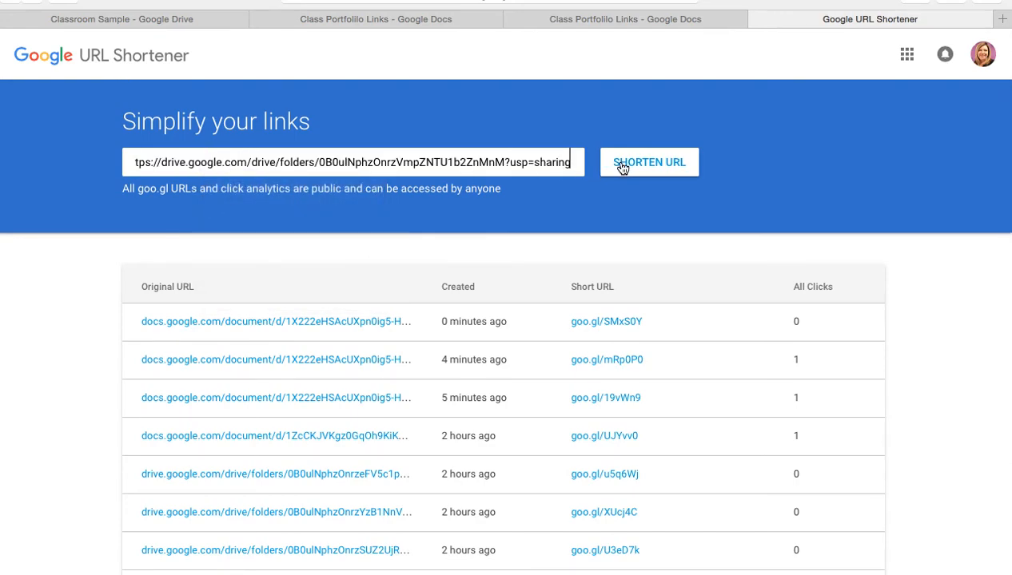
pyautogui.click(649, 163)
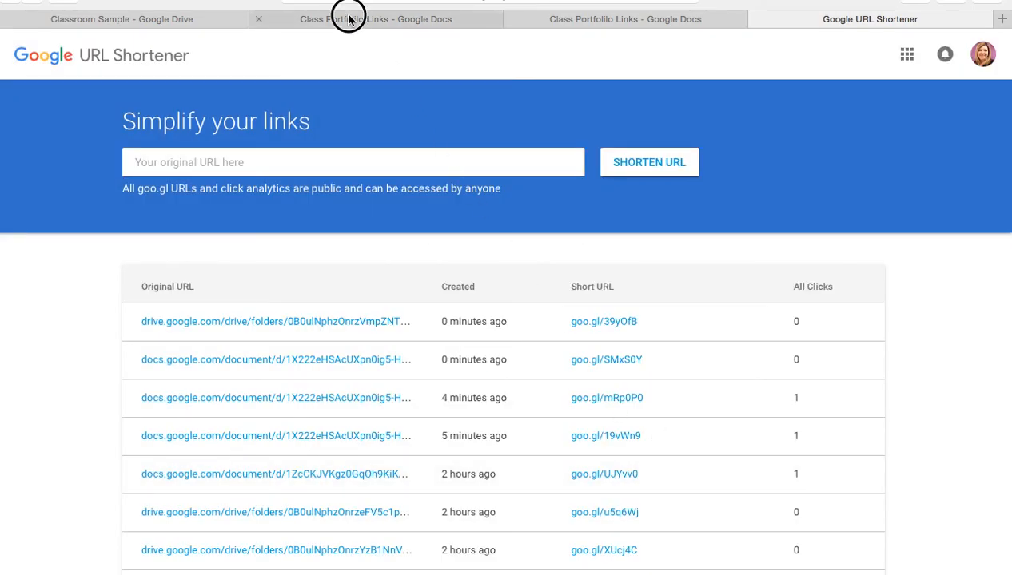
# Step: Enter goo.gl/39yOfB in the empty label cell, then return to Drive
pyautogui.click(376, 19)
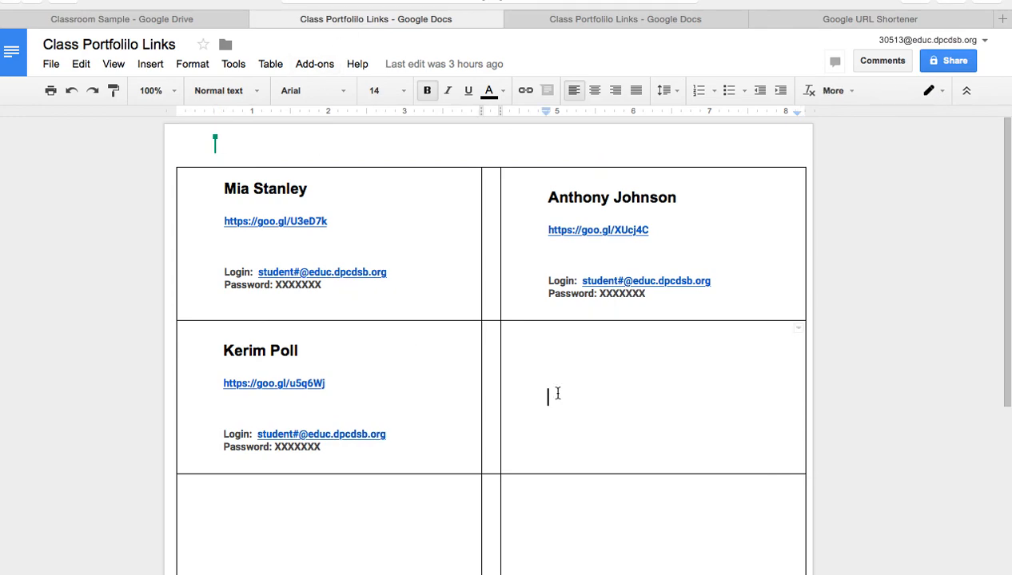
pyautogui.write('goo.gl/39yOfB')
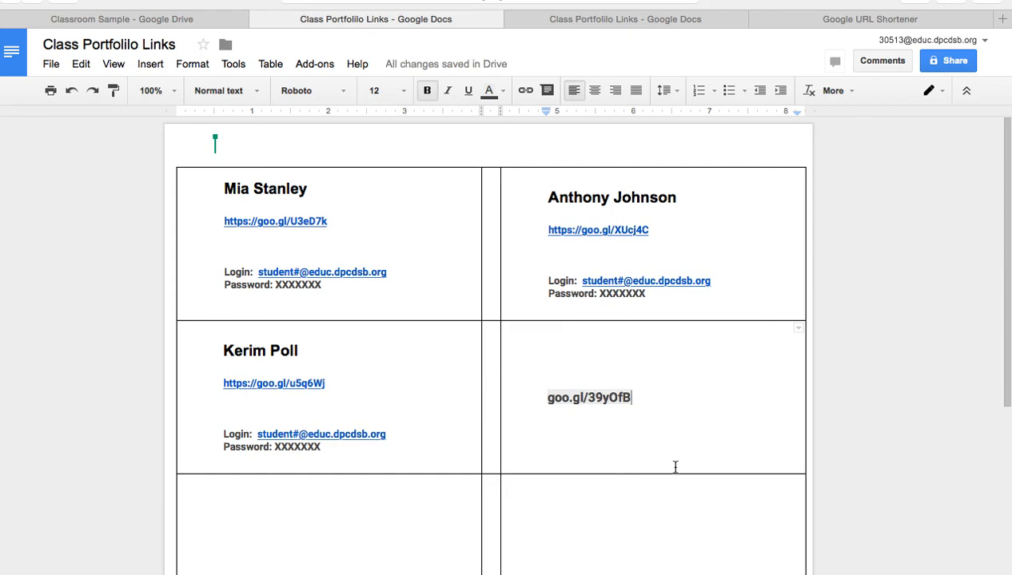
pyautogui.moveTo(590, 366)
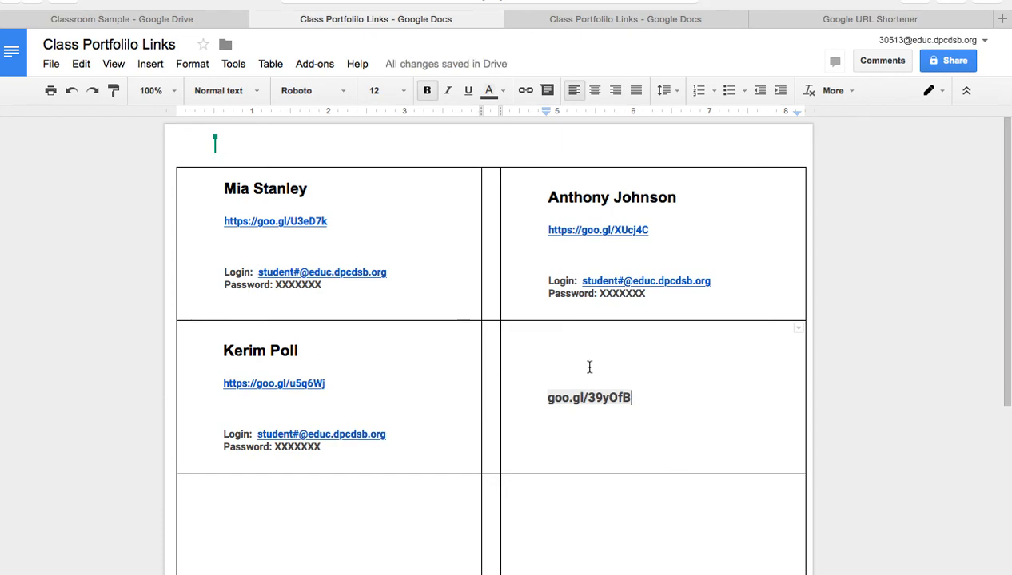
pyautogui.moveTo(621, 473)
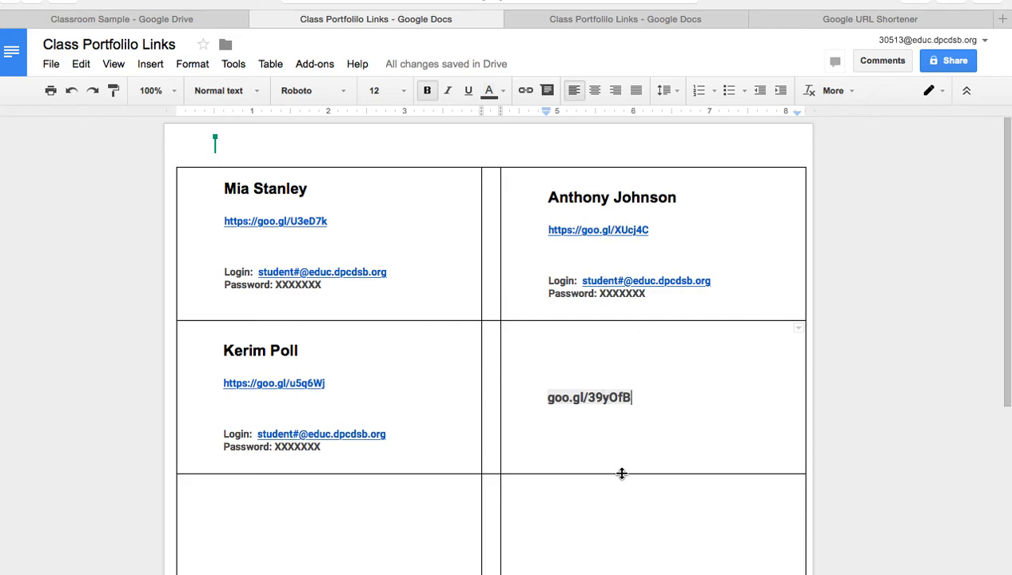
pyautogui.moveTo(665, 389)
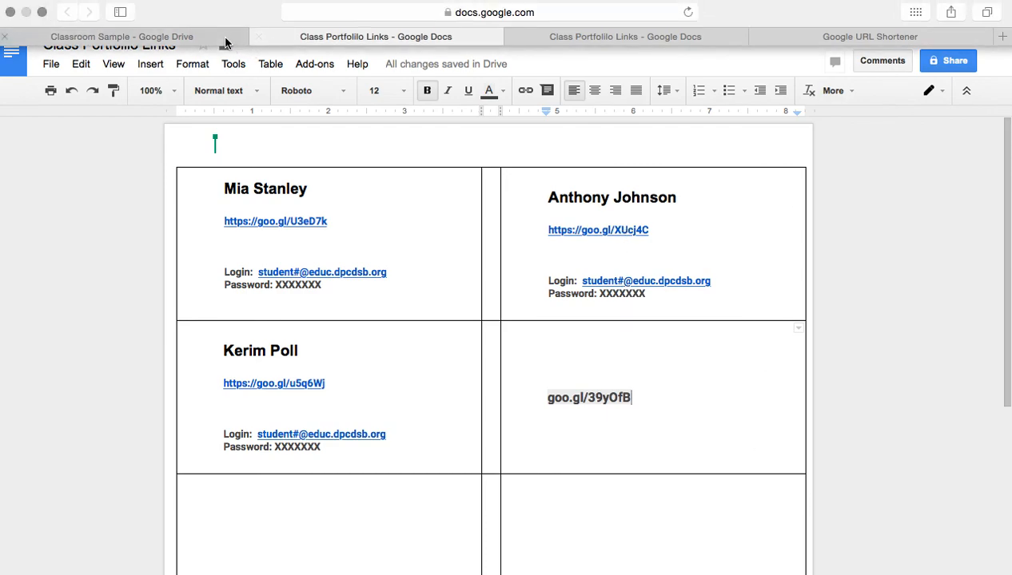
pyautogui.click(121, 35)
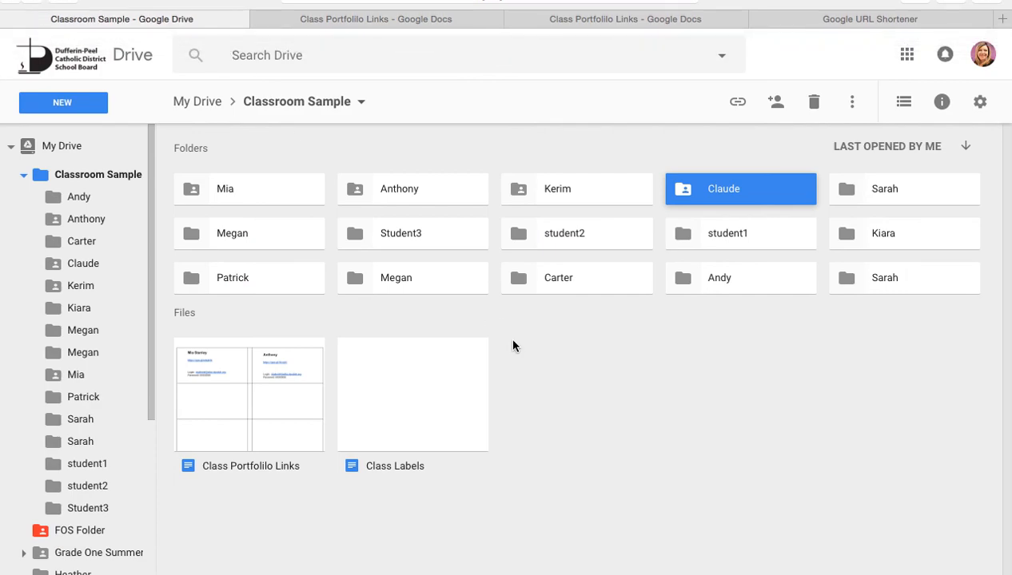